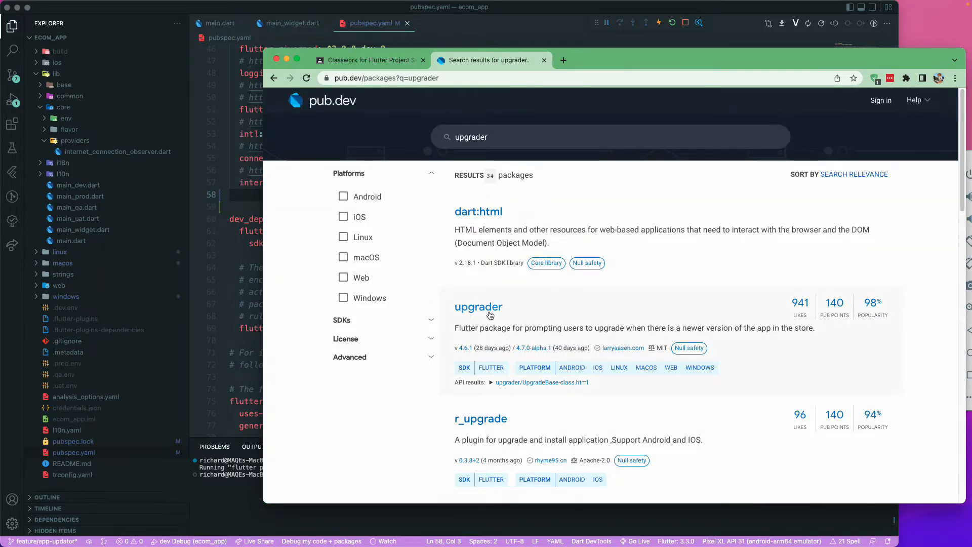
# - Bring up the upgrader package page on pub.dev and read its description
pyautogui.click(478, 307)
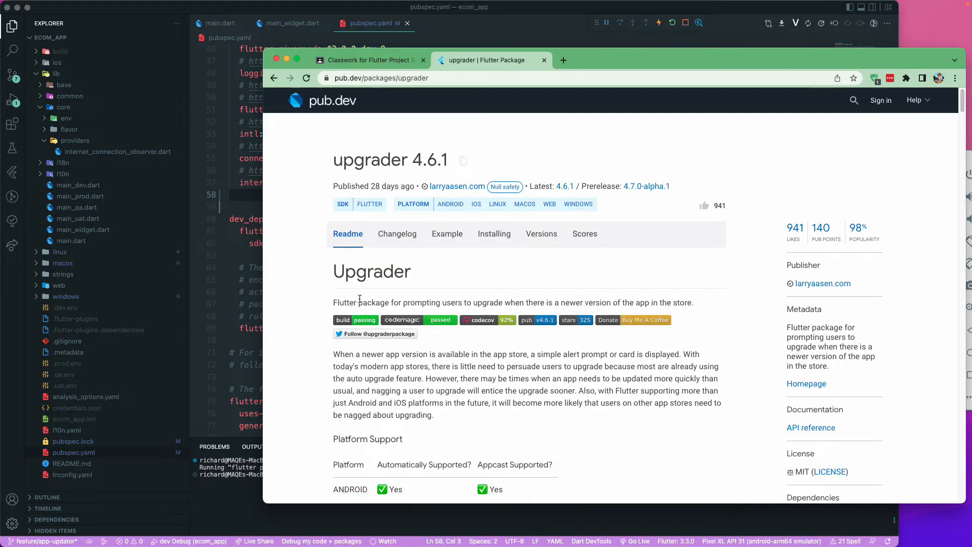
pyautogui.moveTo(391, 303); pyautogui.dragTo(490, 303)
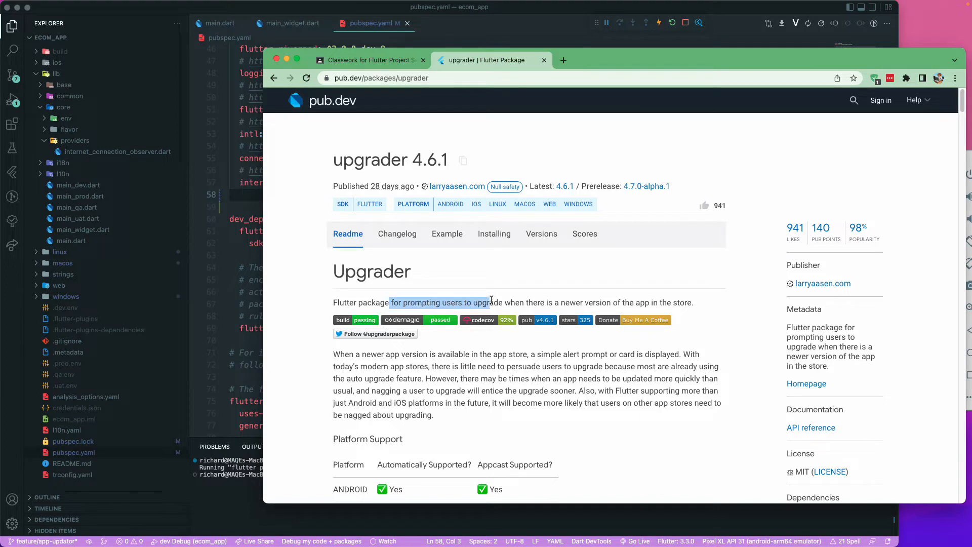
pyautogui.moveTo(492, 301); pyautogui.dragTo(679, 301)
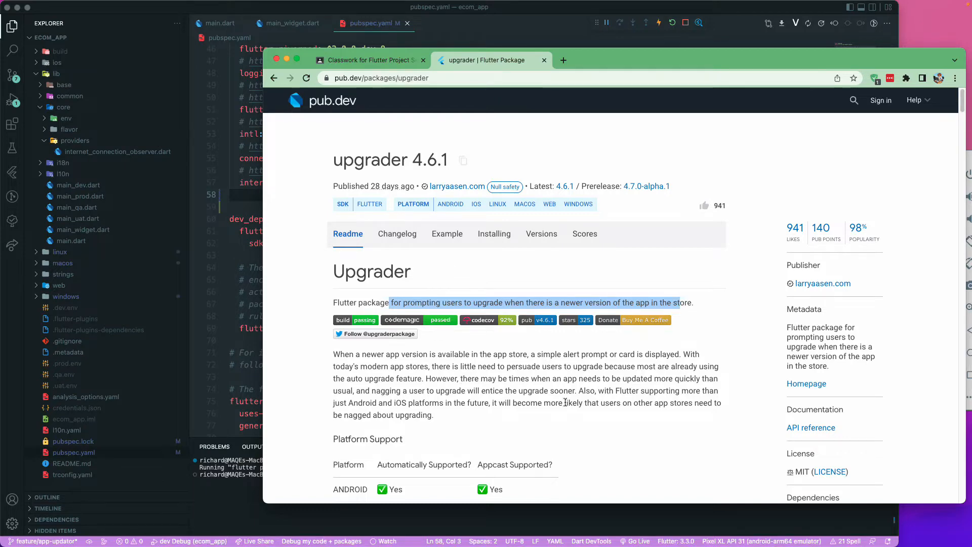
pyautogui.scroll(-3)
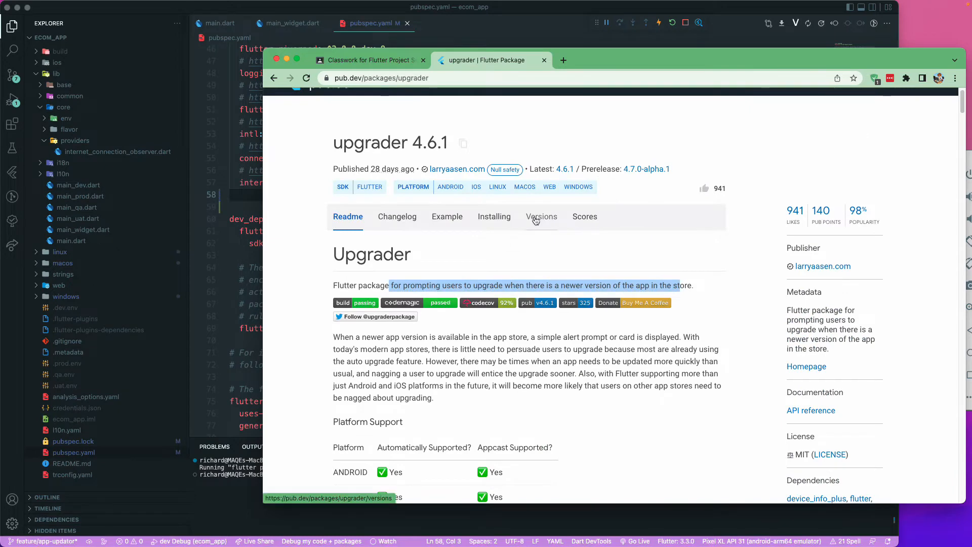
# - Review the Versions list and the Installing snippet with the upgrader ^4.6.1 dependency line
pyautogui.click(540, 216)
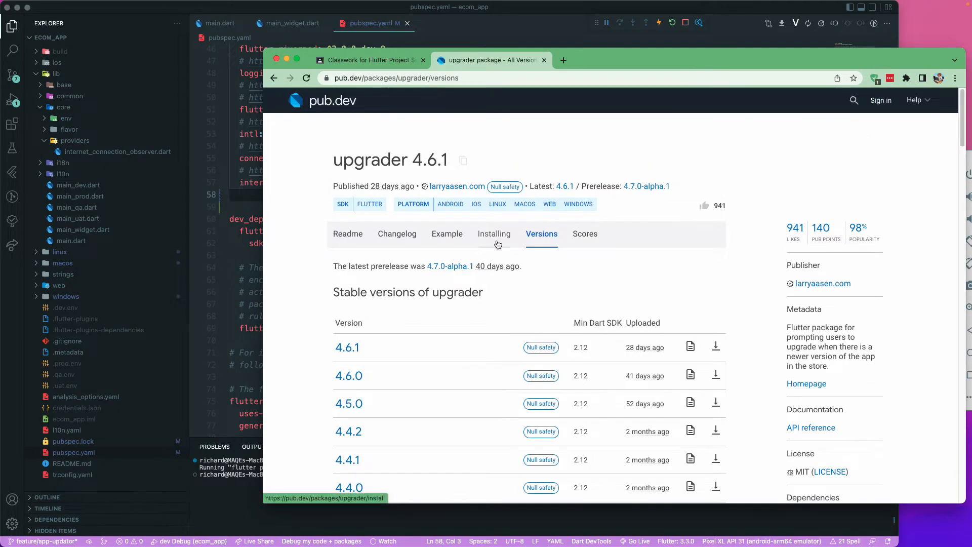
pyautogui.click(493, 234)
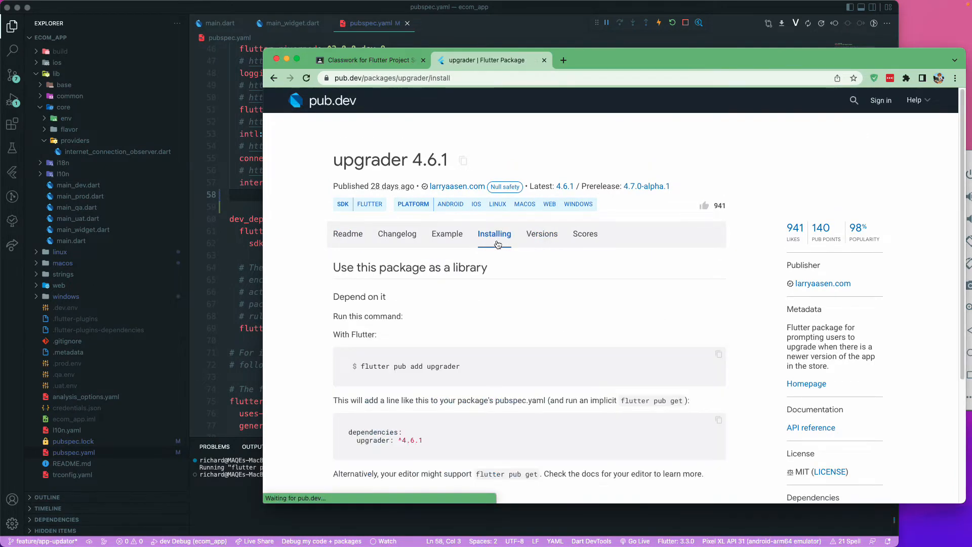
pyautogui.scroll(-3)
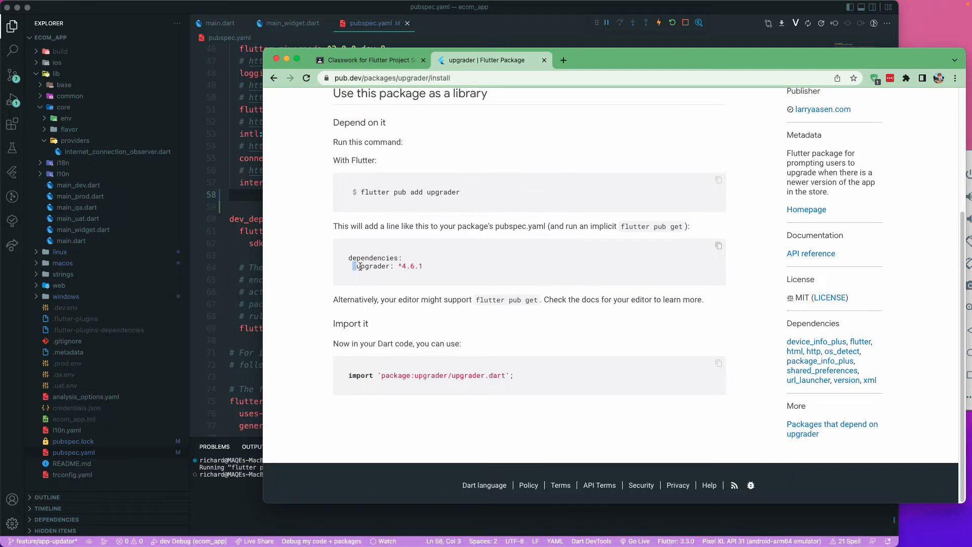
pyautogui.doubleClick(388, 266)
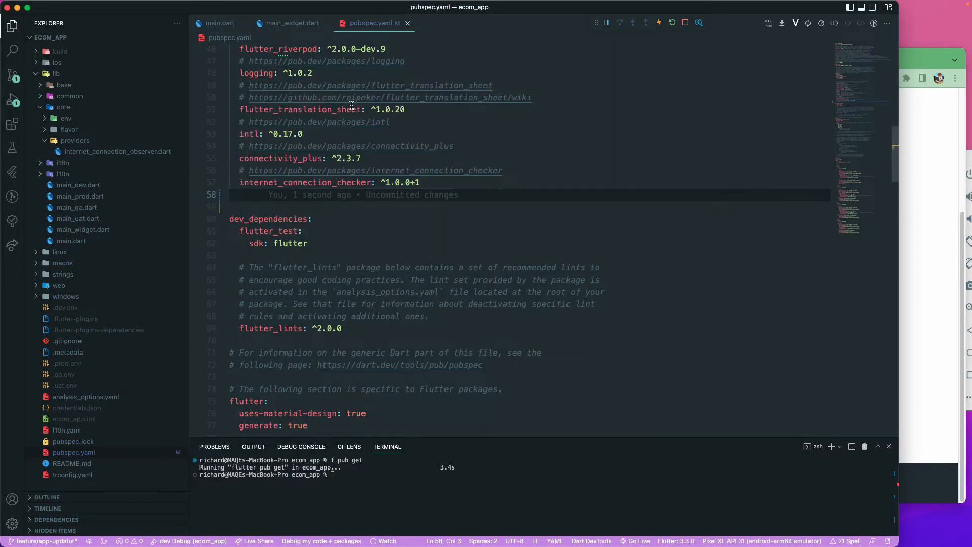
# - Add upgrader: ^4.6.1 to pubspec.yaml dependencies and reopen the upgrader pub.dev page
pyautogui.write('upgrader: ^4.6.1')
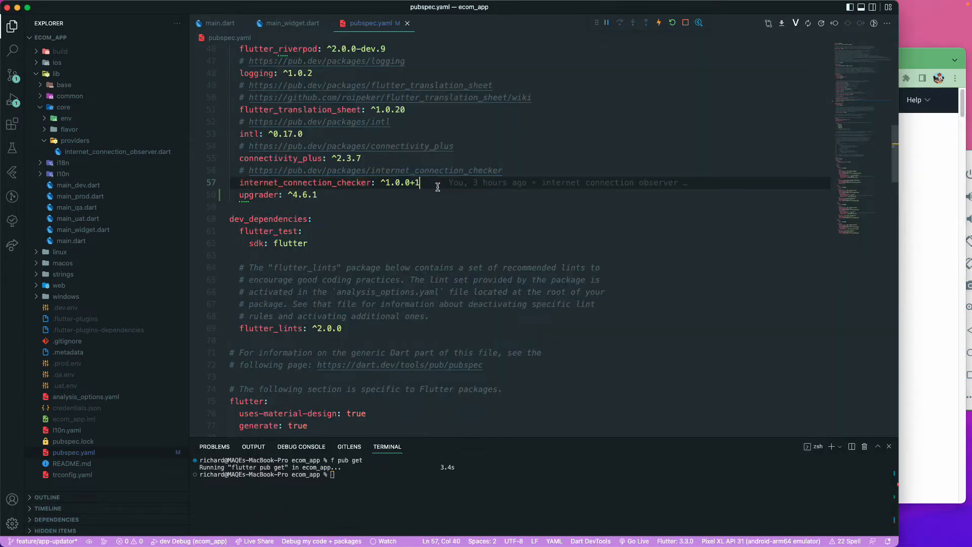
pyautogui.write('https://pub.dev/packages/upgrader')
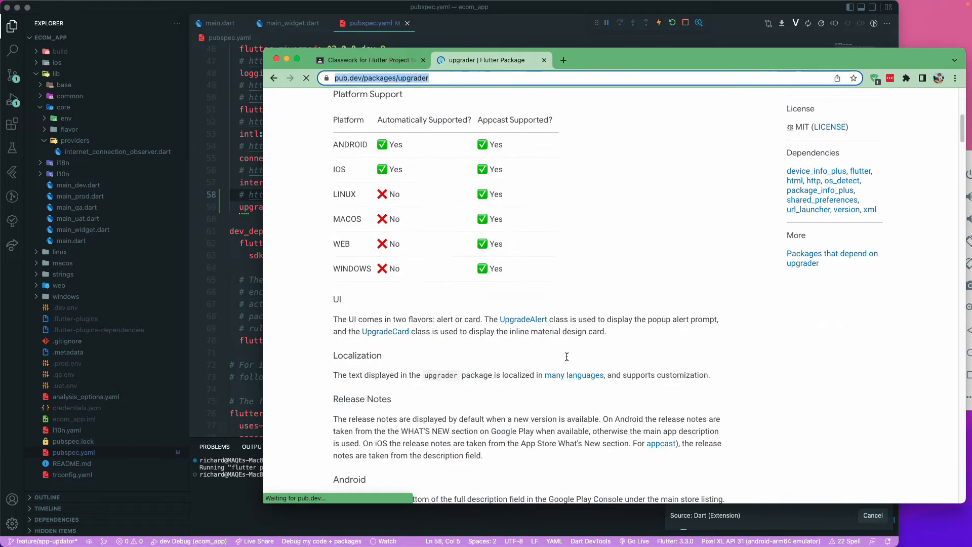
# - Read the readme's localization note and scroll to the Alert Example wrapping a Scaffold body in UpgradeAlert
pyautogui.scroll(-3)
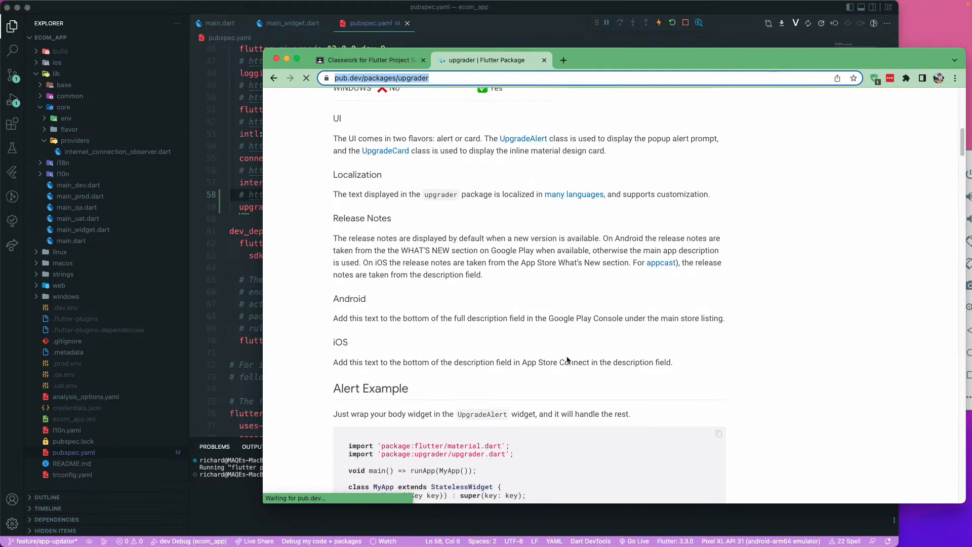
pyautogui.doubleClick(357, 174)
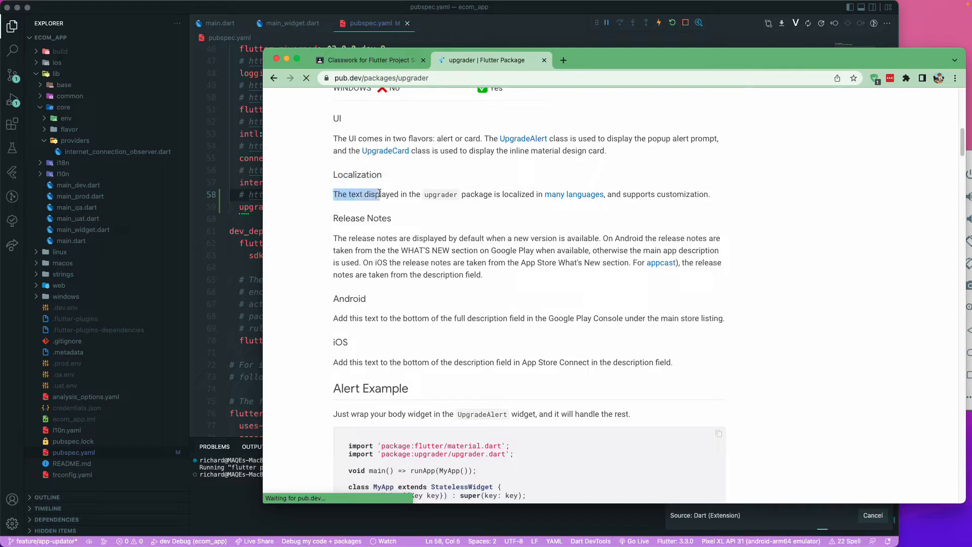
pyautogui.moveTo(378, 194); pyautogui.dragTo(488, 195)
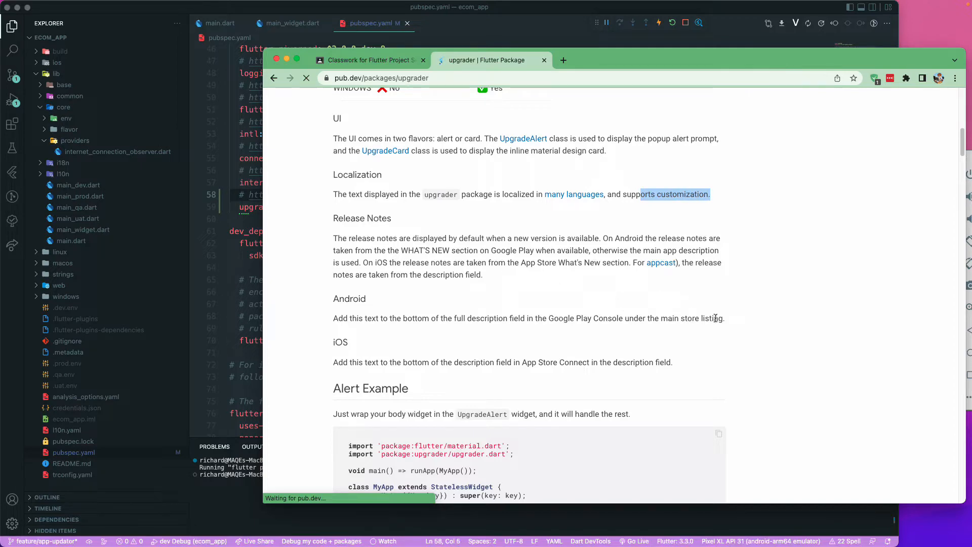
pyautogui.scroll(-3)
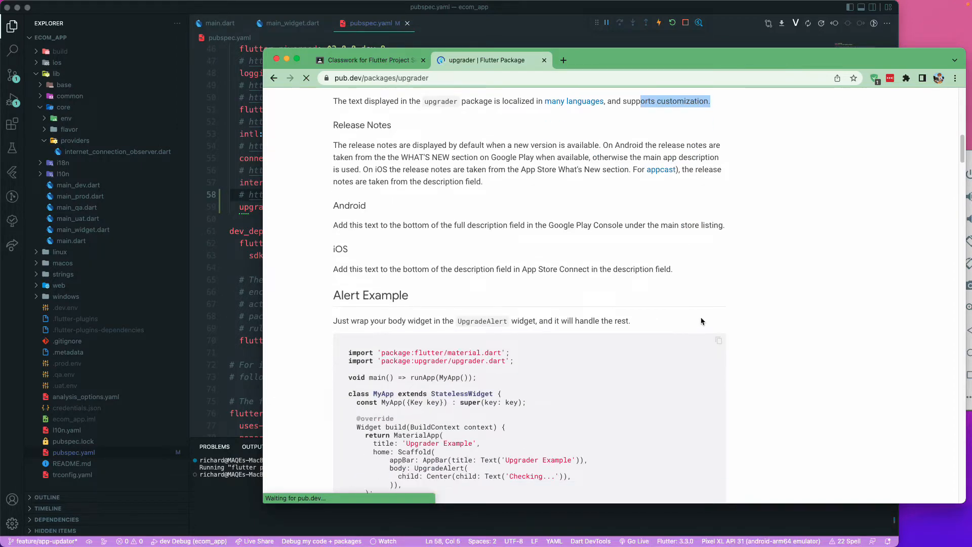
pyautogui.scroll(-3)
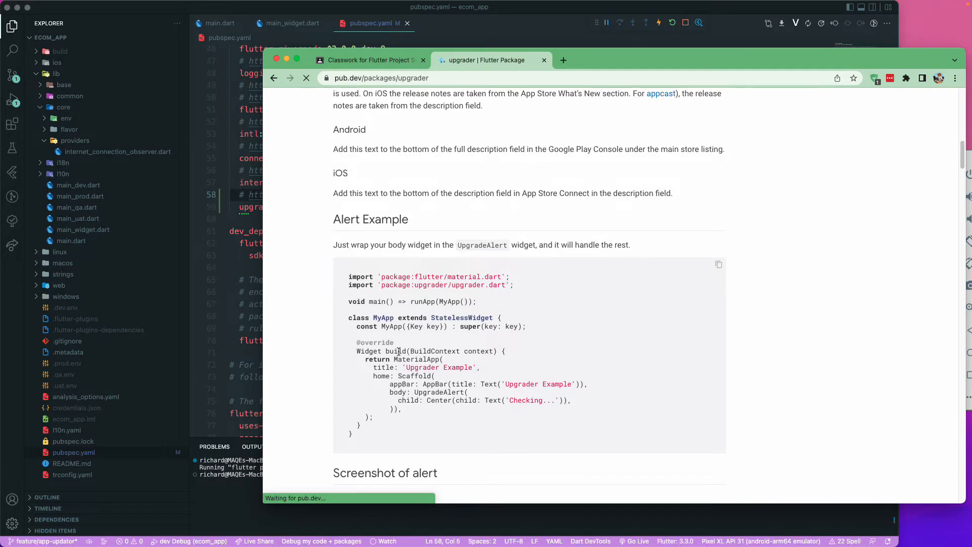
pyautogui.scroll(-3)
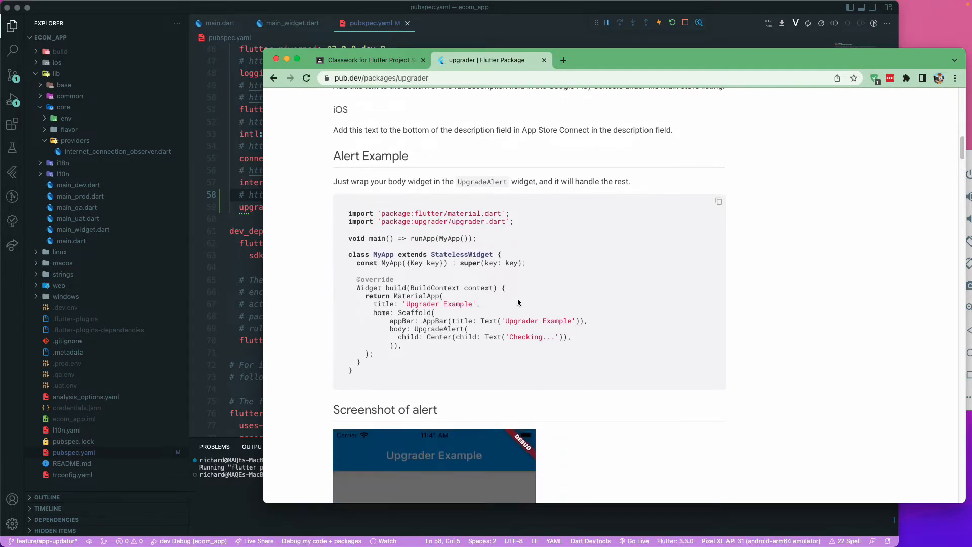
pyautogui.scroll(-3)
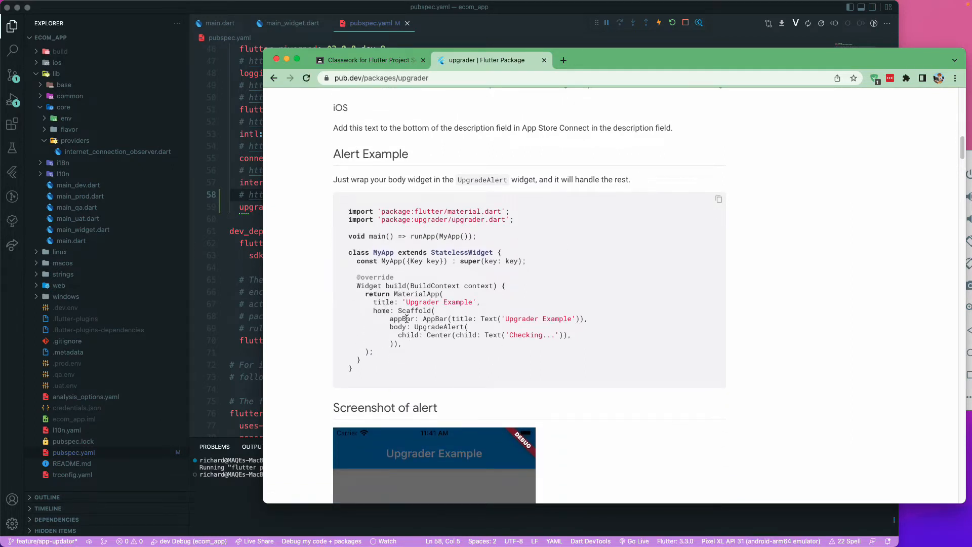
pyautogui.doubleClick(439, 327)
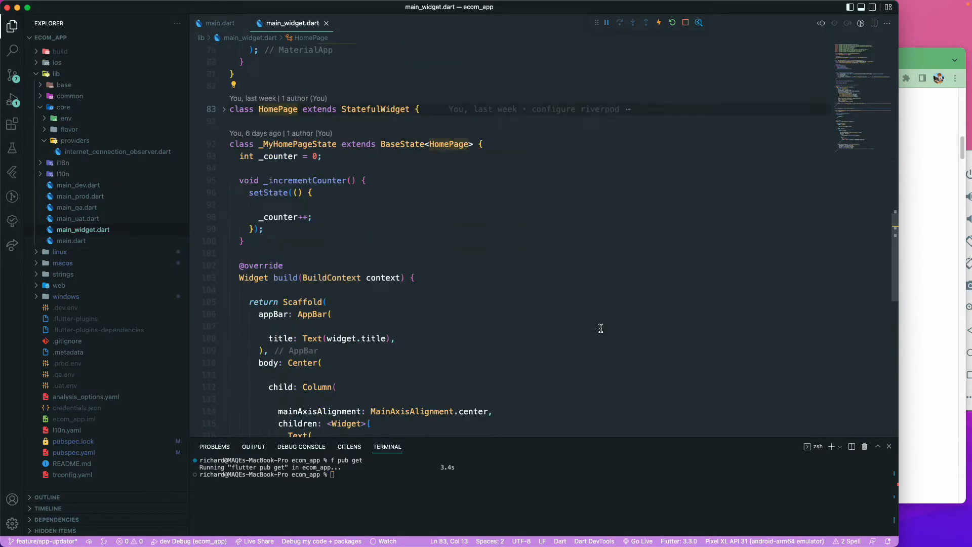
# - Wrap the HomePage Scaffold body's Center in an UpgradeAlert and begin an upgrader argument
pyautogui.scroll(-3)
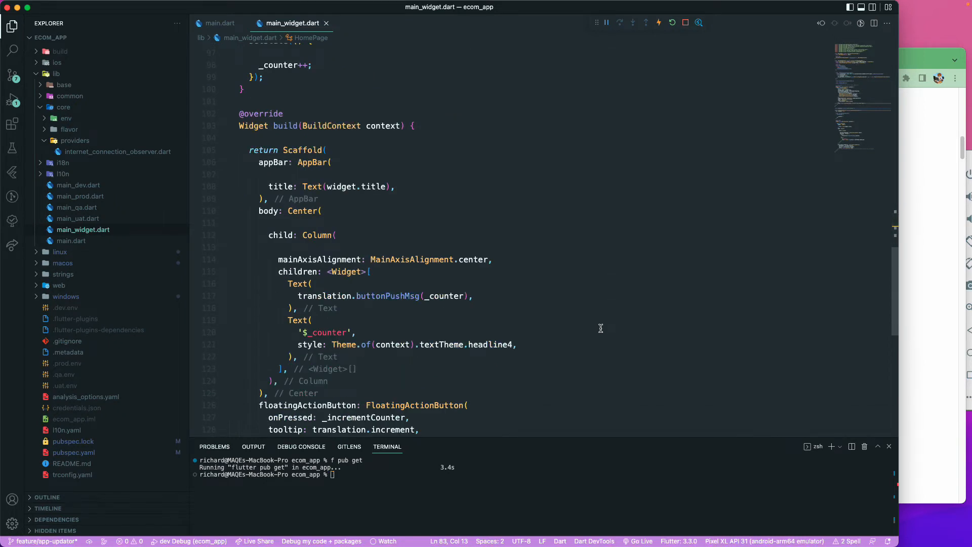
pyautogui.moveTo(284, 222)
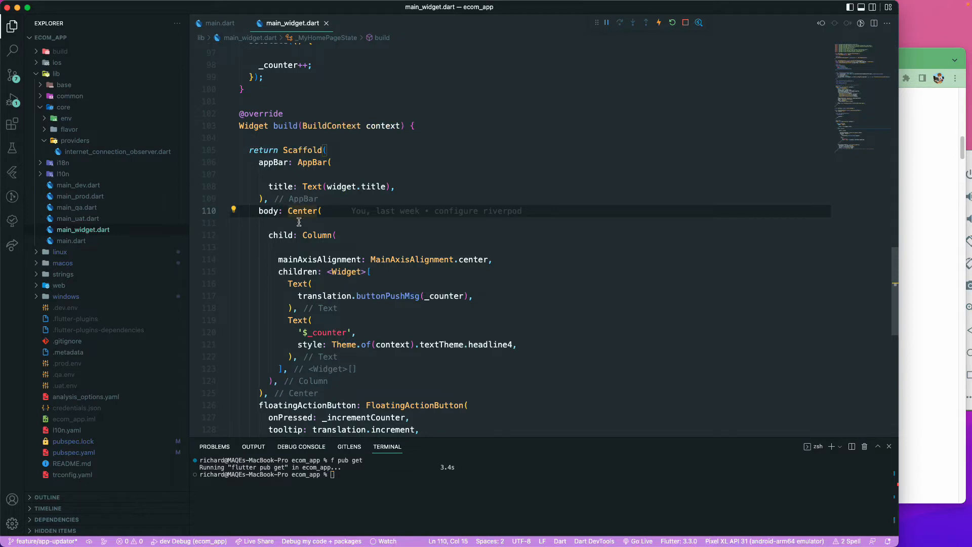
pyautogui.click(233, 210)
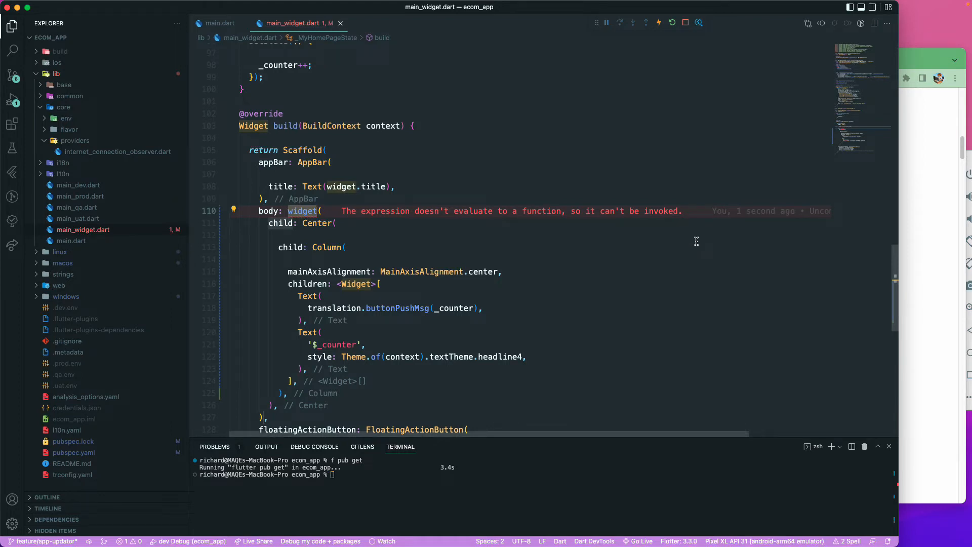
pyautogui.write('UpgradeAlert')
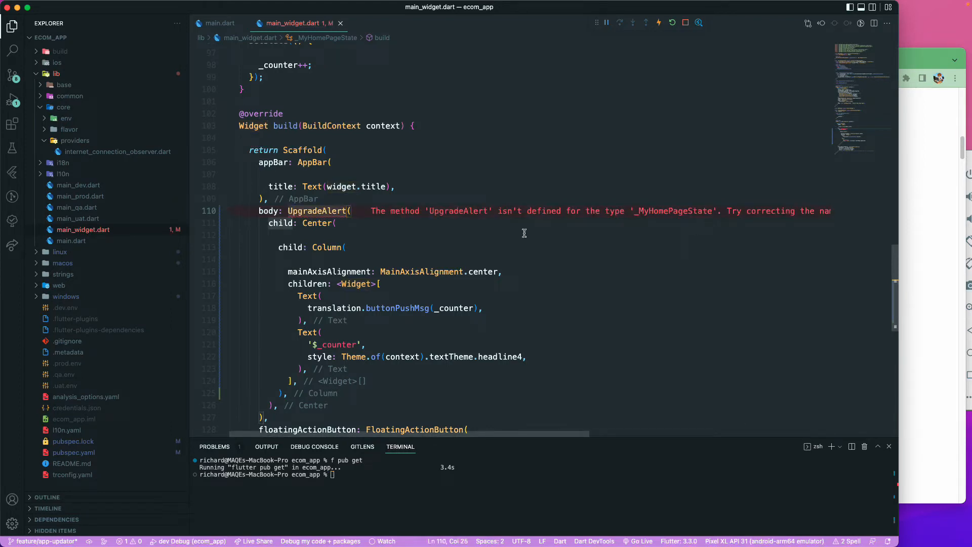
pyautogui.click(234, 209)
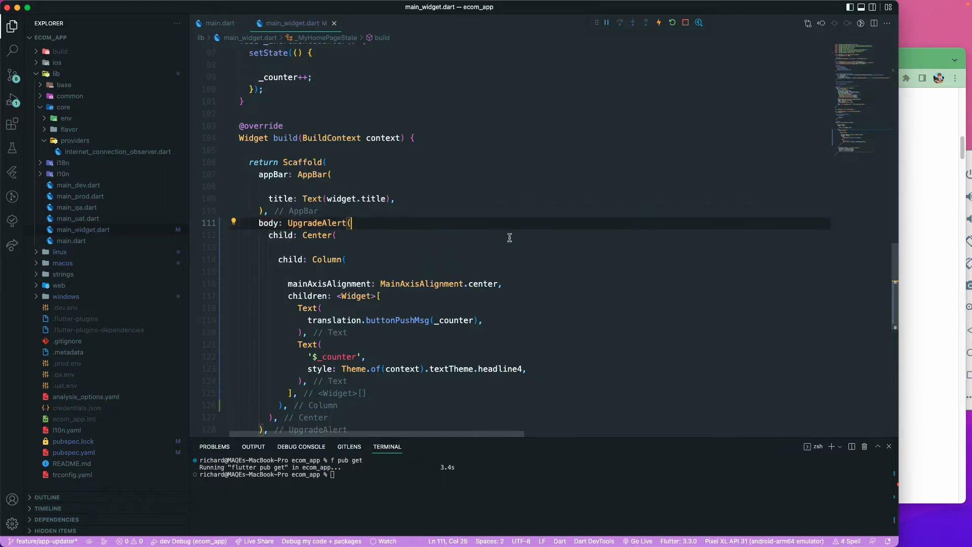
pyautogui.write('u')
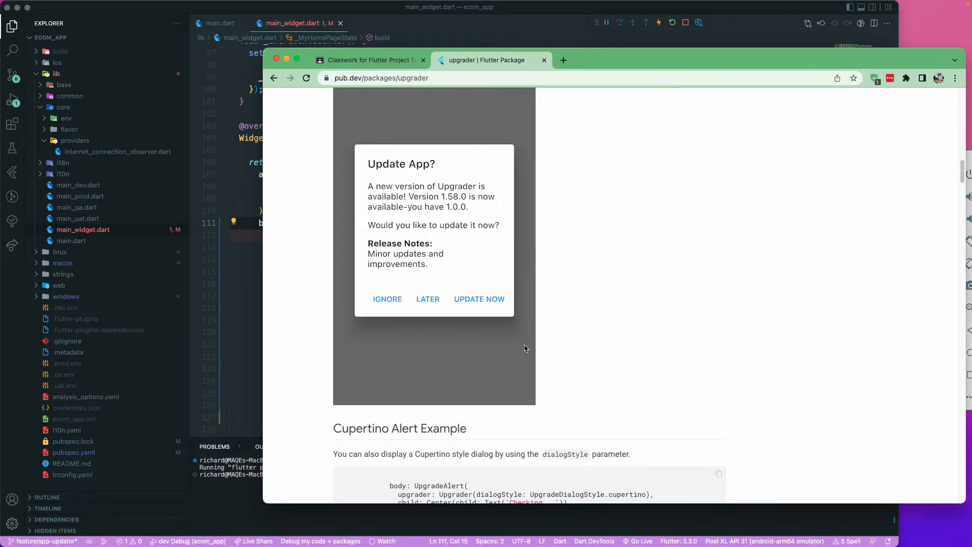
pyautogui.scroll(-3)
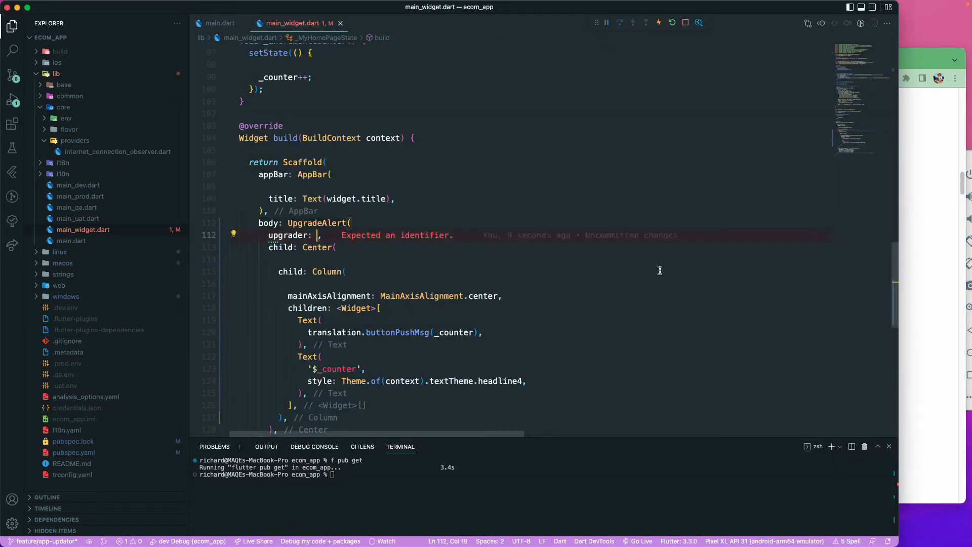
# - Pass an Upgrader() instance to UpgradeAlert and open its argument list onto a new line
pyautogui.write('Upgrader')
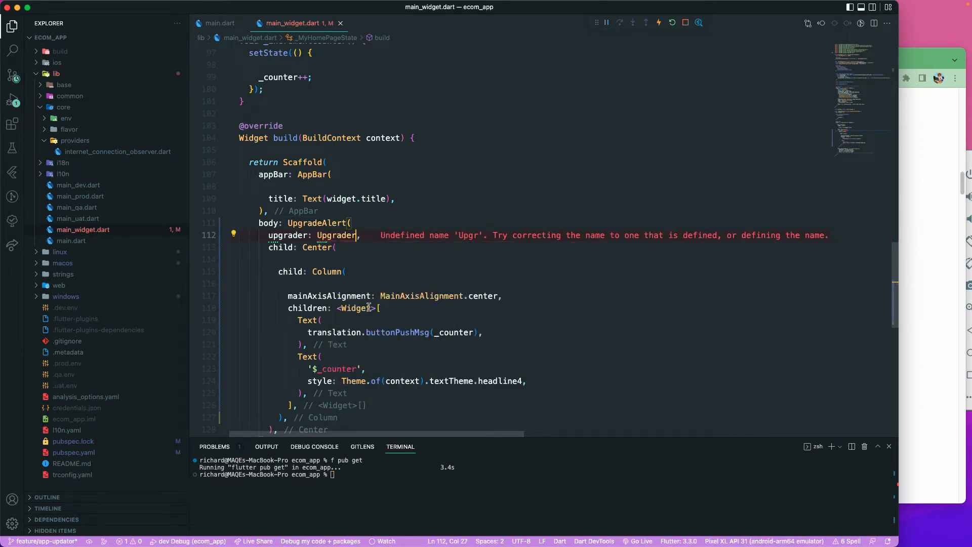
pyautogui.write('(appcast:')
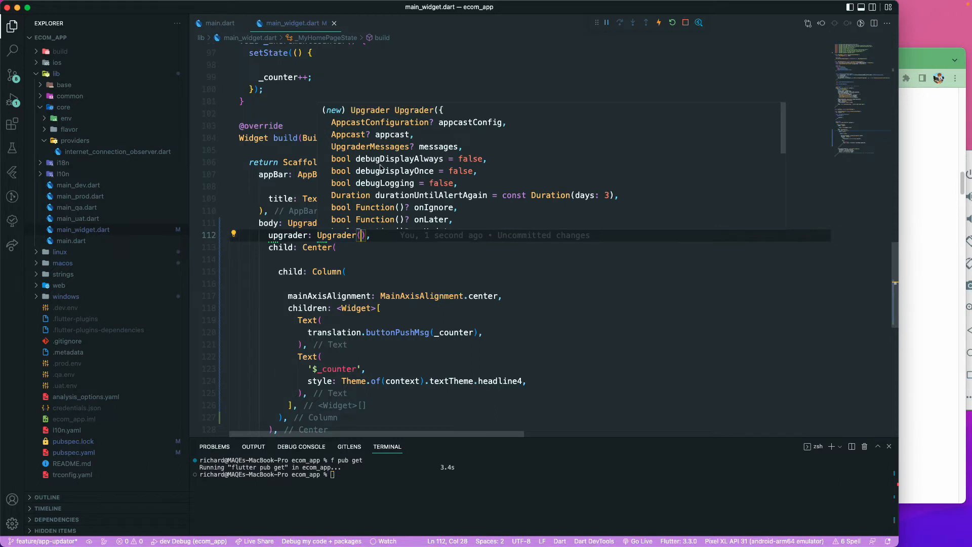
pyautogui.moveTo(382, 167)
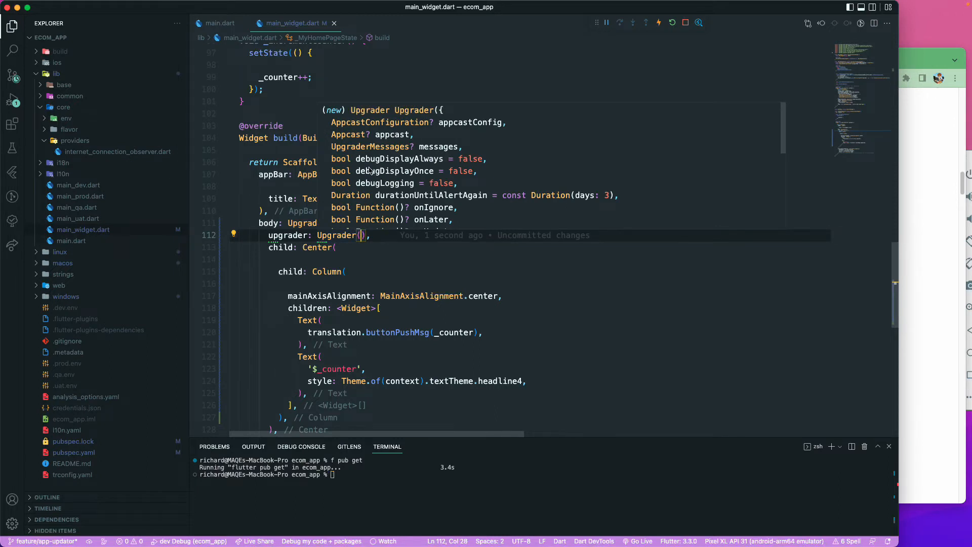
pyautogui.moveTo(508, 129)
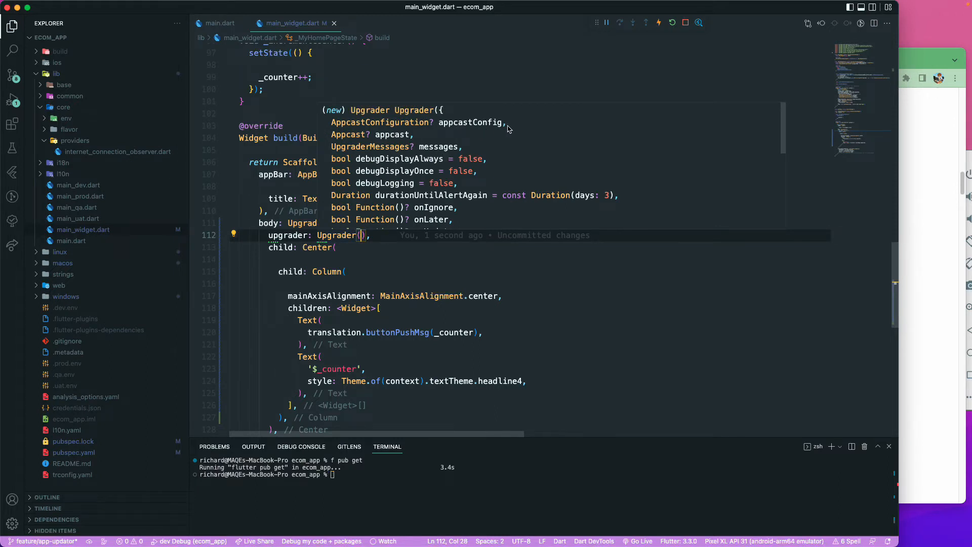
pyautogui.moveTo(410, 149)
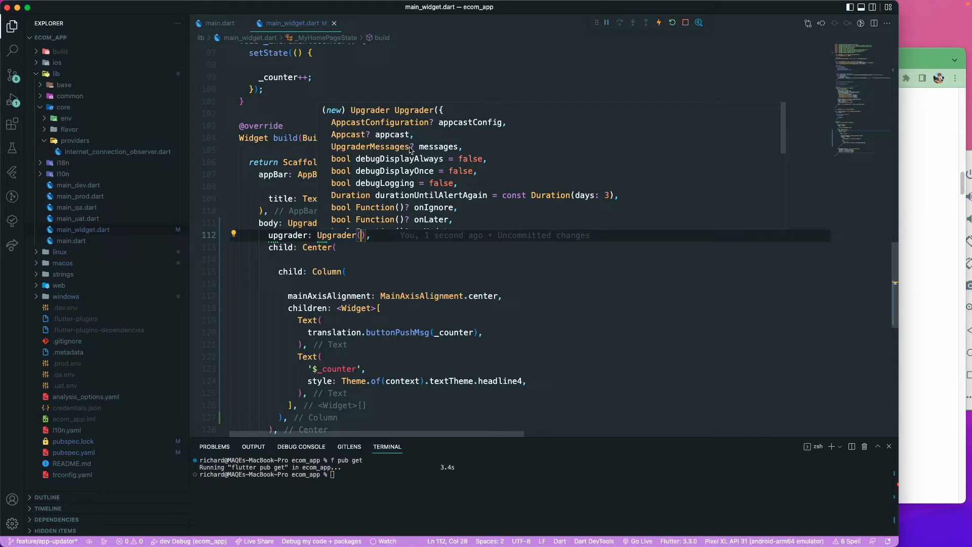
pyautogui.moveTo(421, 172)
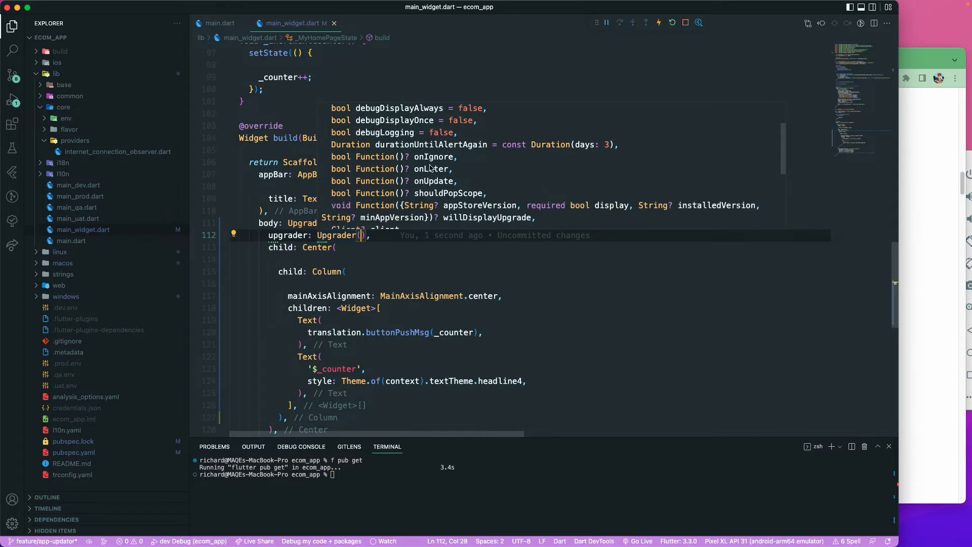
pyautogui.moveTo(385, 153)
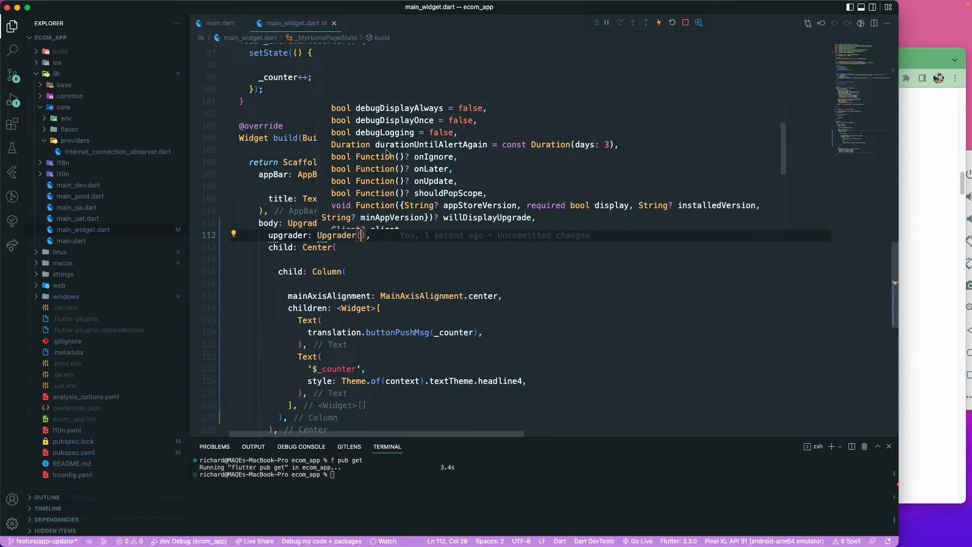
pyautogui.moveTo(484, 157)
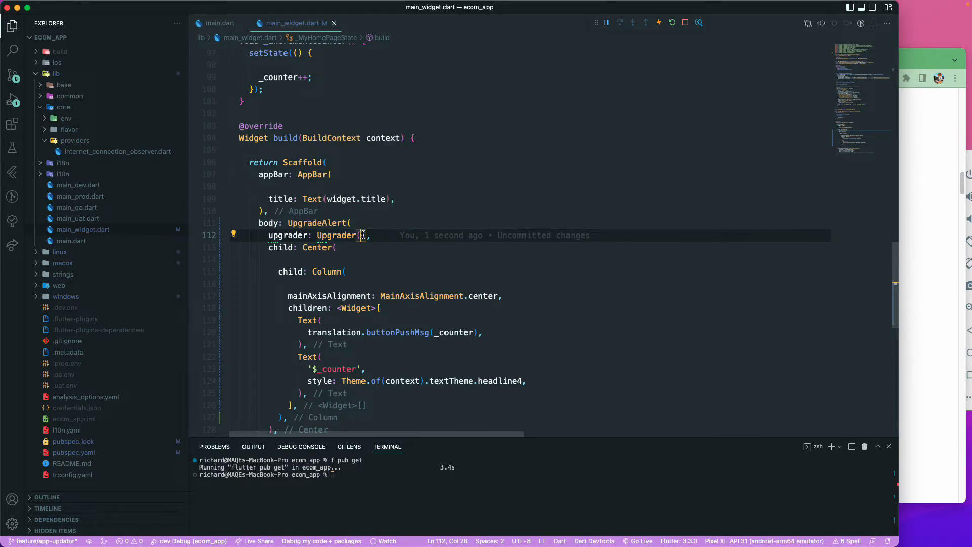
pyautogui.press('enter')
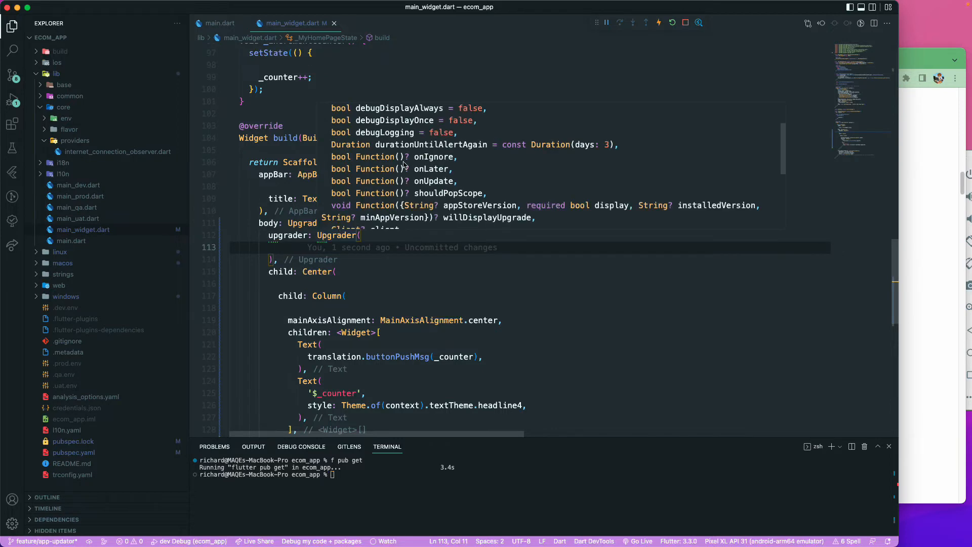
pyautogui.write('durationUntilAlertAgain:')
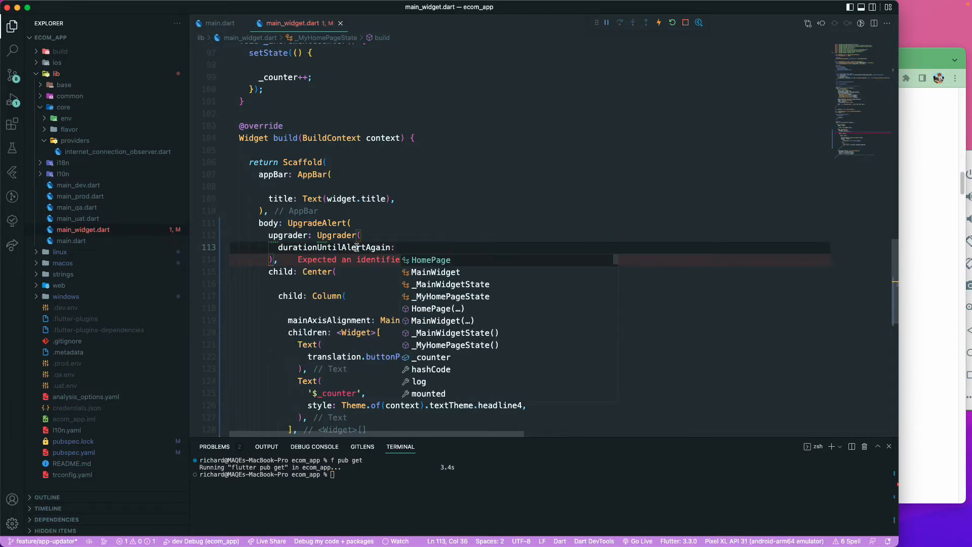
pyautogui.moveTo(335, 247)
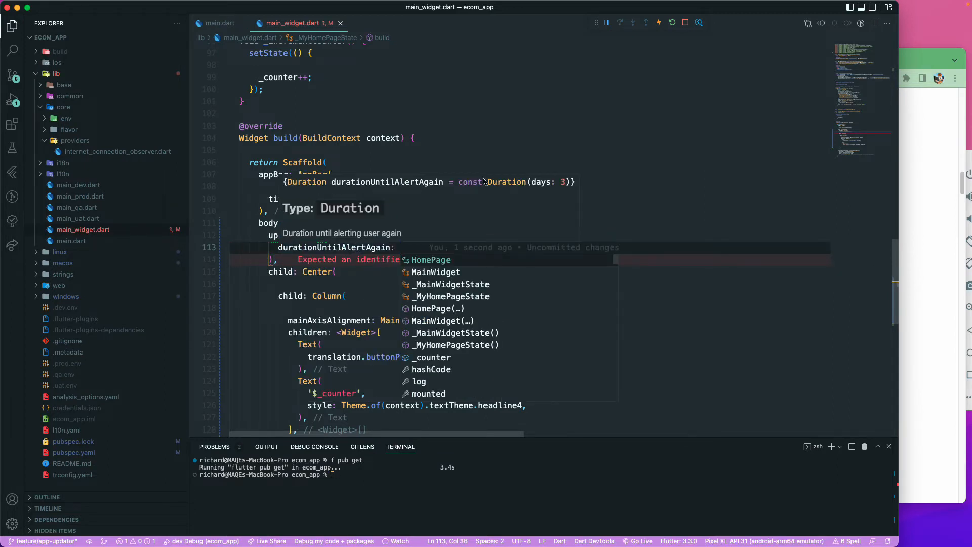
pyautogui.moveTo(458, 184)
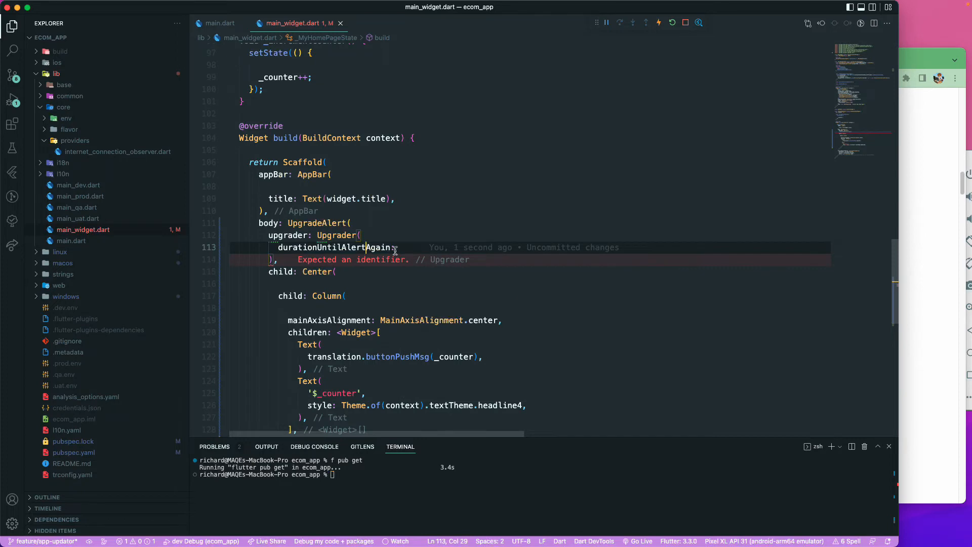
# - Set durationUntilAlertAgain: const Duration(days: 1) as the first Upgrader argument
pyautogui.write('const Duration(days: 3)')
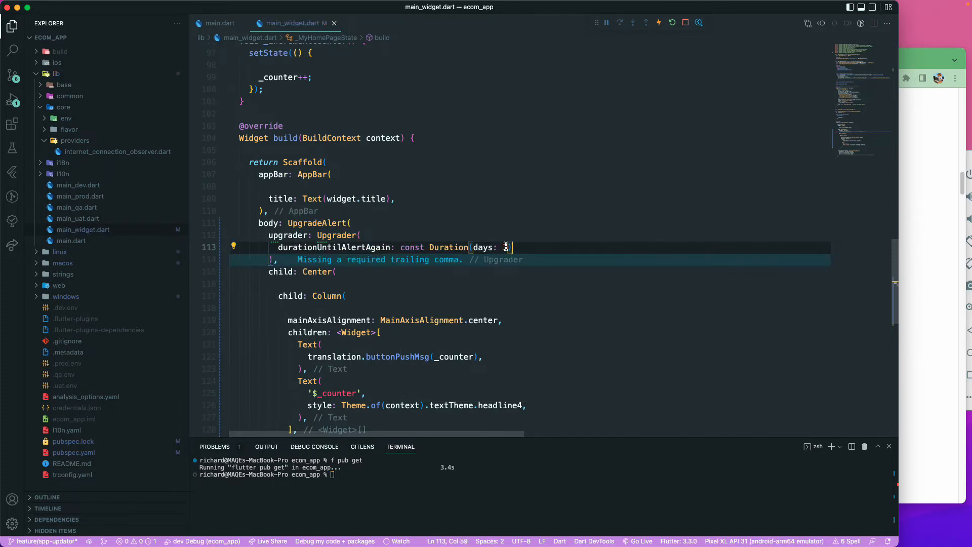
pyautogui.write('1')
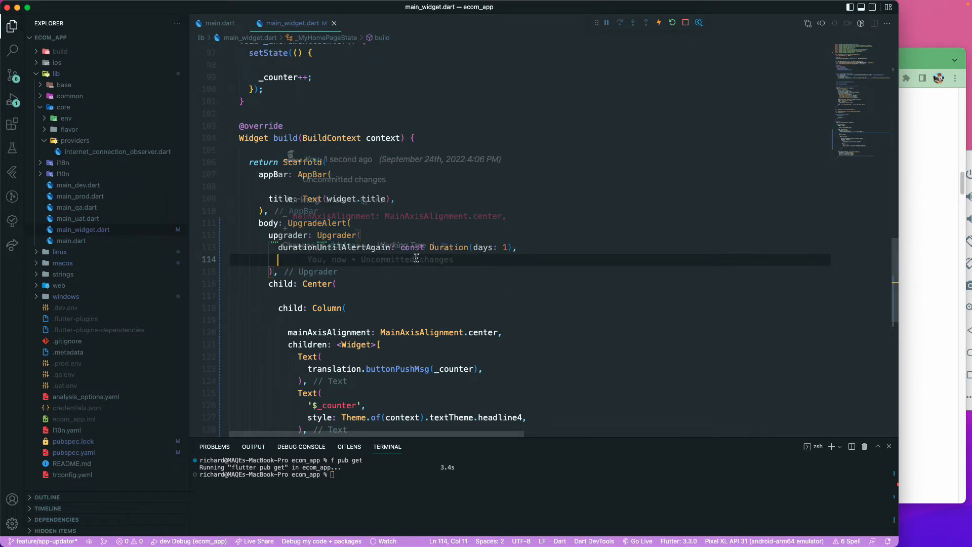
# - Set dialogStyle to UpgradeDialogStyle.cupertino on Platform.isIOS, otherwise UpgradeDialogStyle.material
pyautogui.write('dialogStyle:')
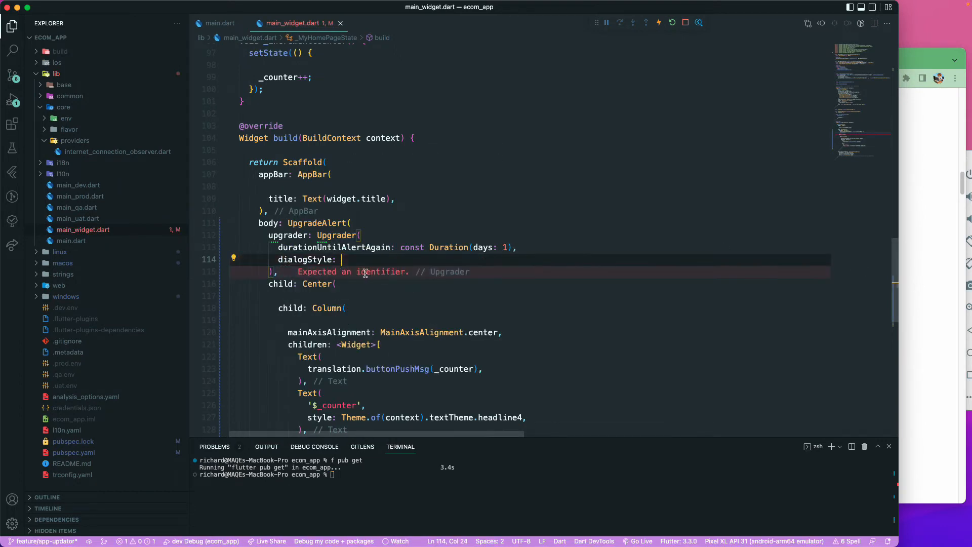
pyautogui.write('Di')
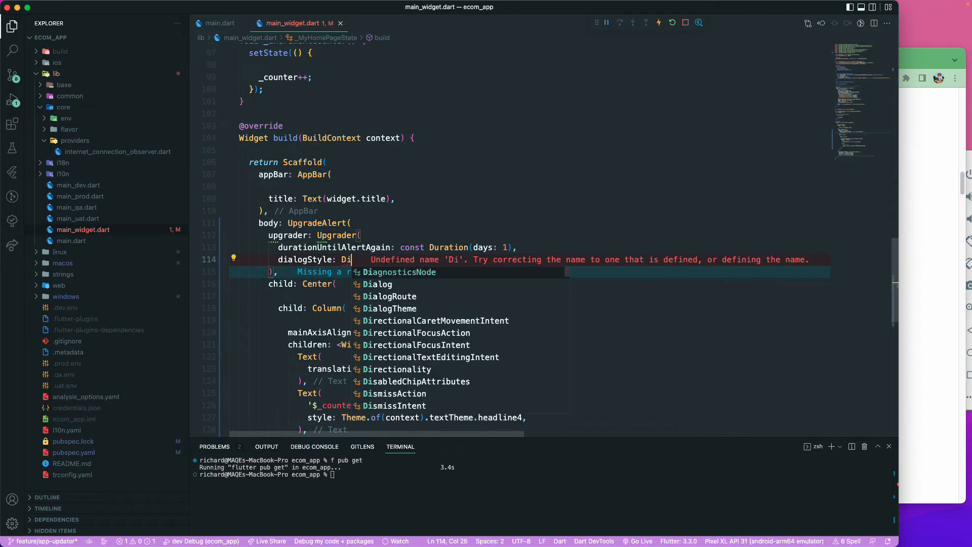
pyautogui.write('alogS')
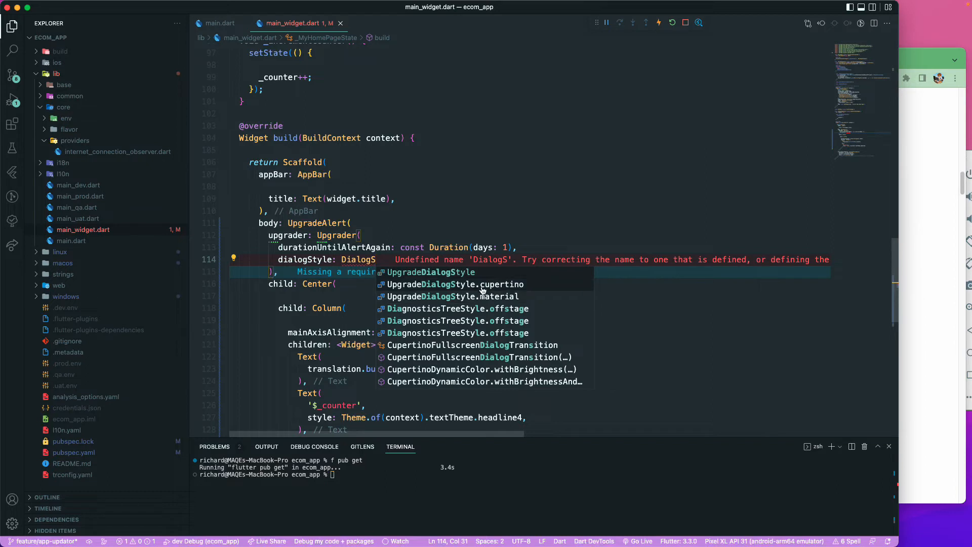
pyautogui.click(458, 284)
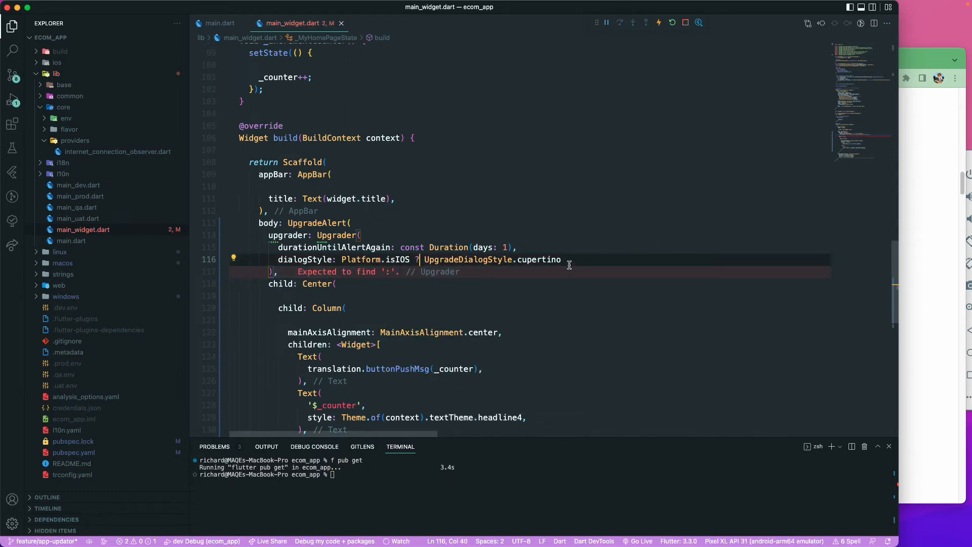
pyautogui.write('.')
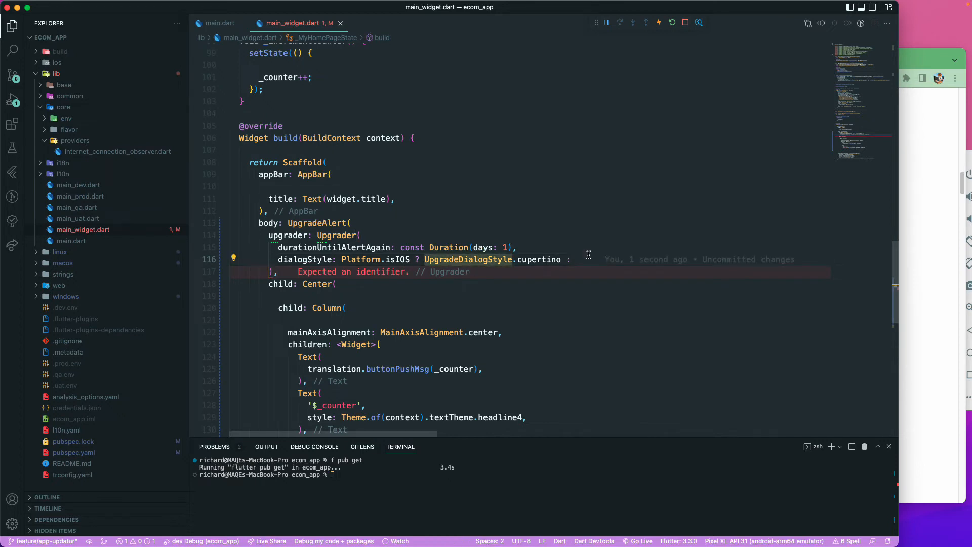
pyautogui.write('UpgradeDialogStyle.')
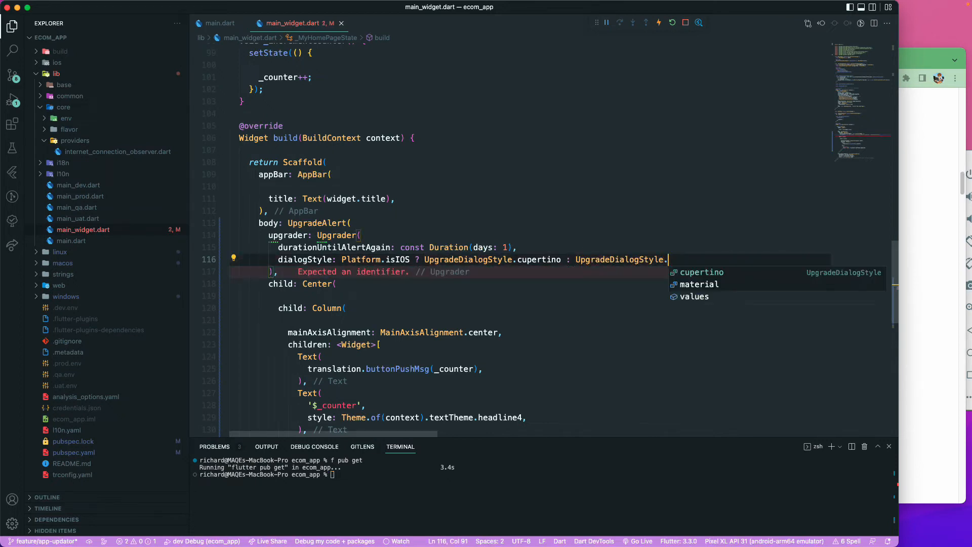
pyautogui.write('material')
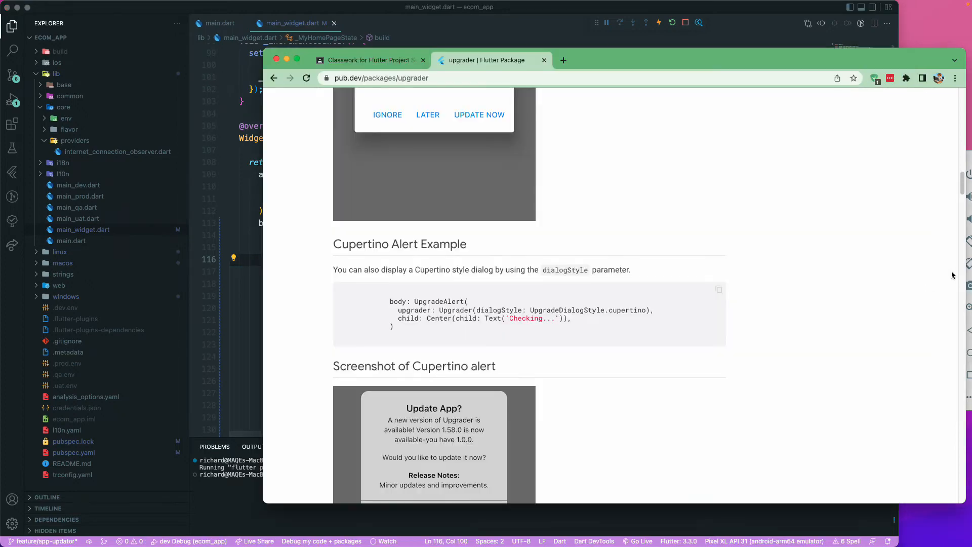
# - Read the Customization parameter list including canDismissDialog, then return to the code editor
pyautogui.scroll(-3)
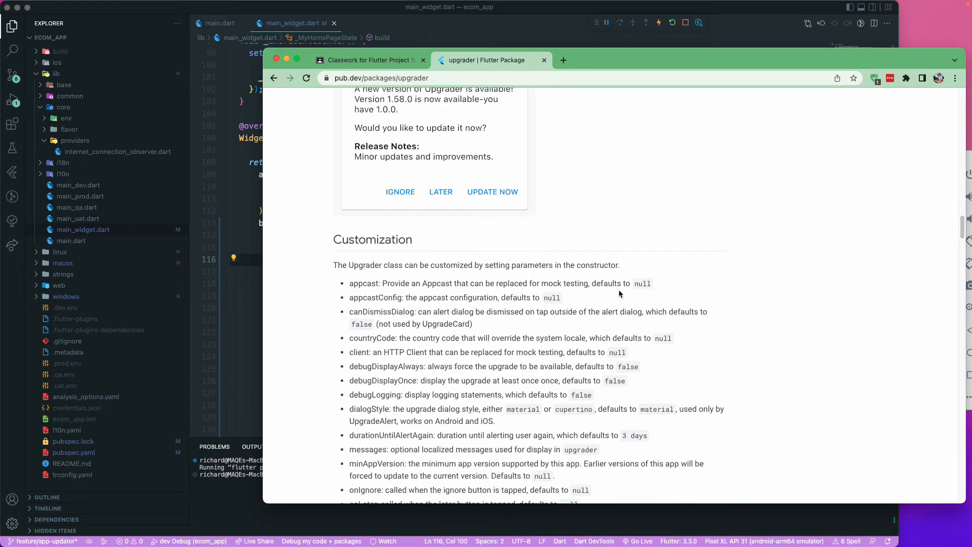
pyautogui.scroll(-3)
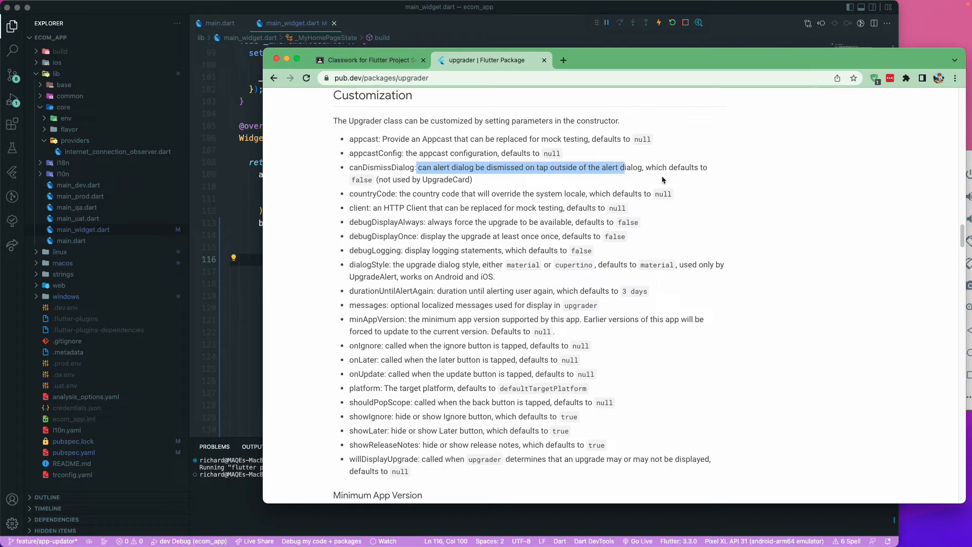
pyautogui.click(362, 167)
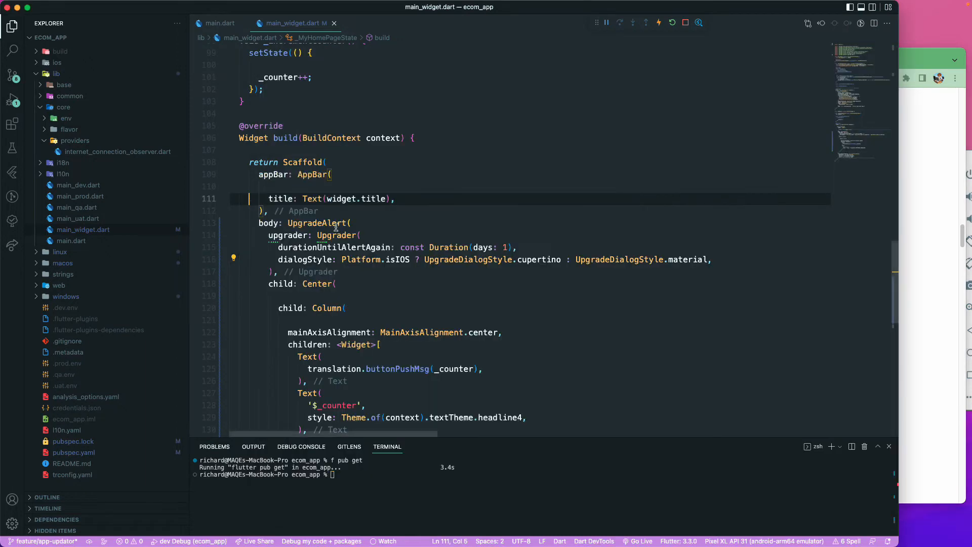
# - Begin a canDismissDialog argument inside the Upgrader call
pyautogui.write('canDismissDialog')
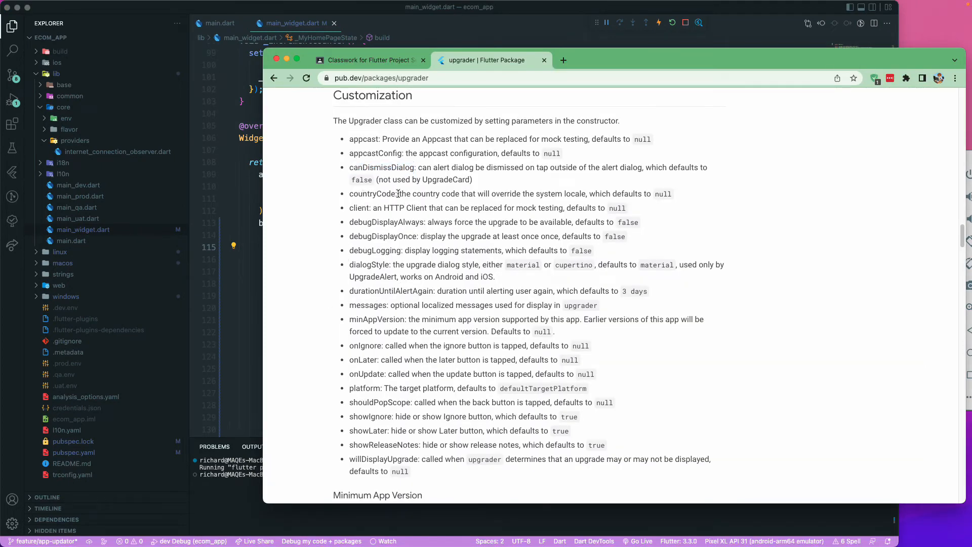
# - Read through the countryCode and dialogStyle parameter descriptions down to the back-button example
pyautogui.moveTo(400, 193); pyautogui.dragTo(541, 193)
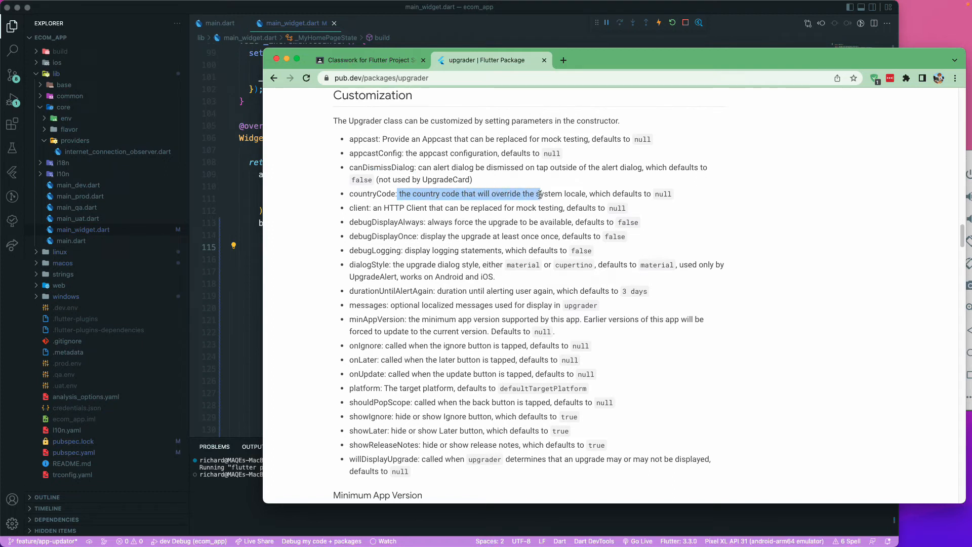
pyautogui.scroll(-3)
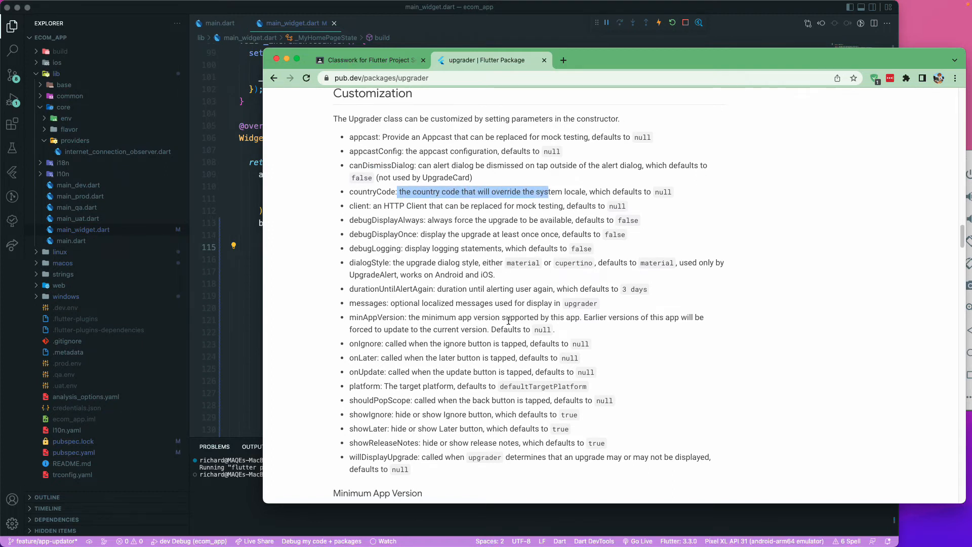
pyautogui.scroll(-3)
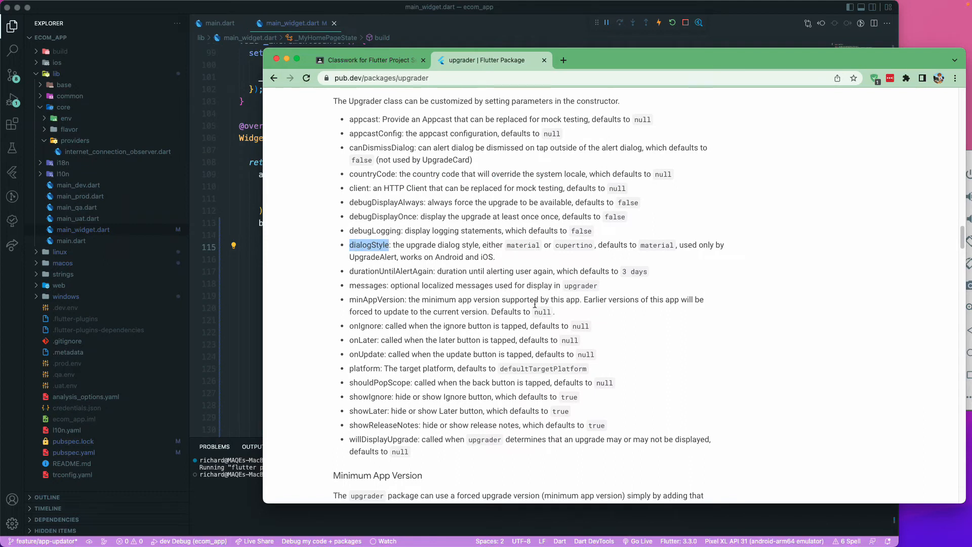
pyautogui.doubleClick(391, 272)
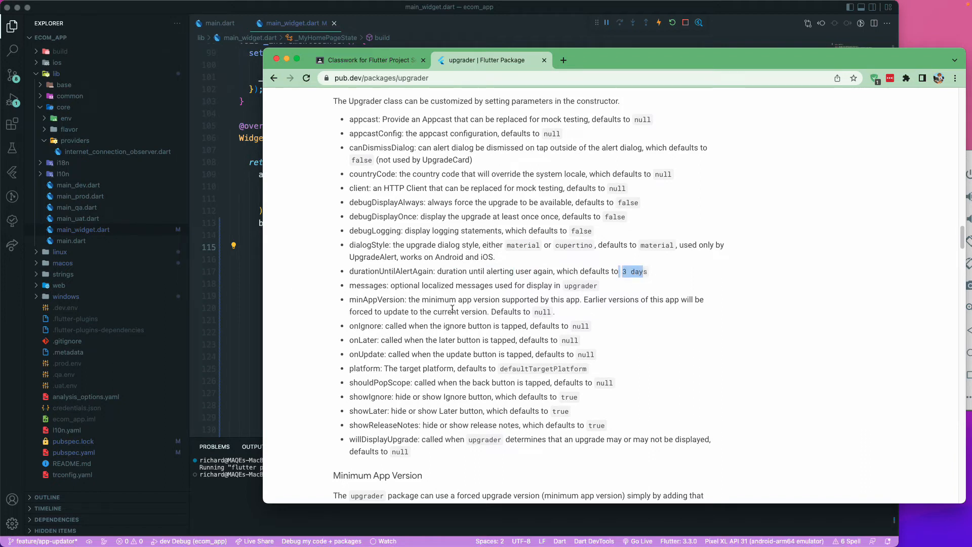
pyautogui.scroll(-3)
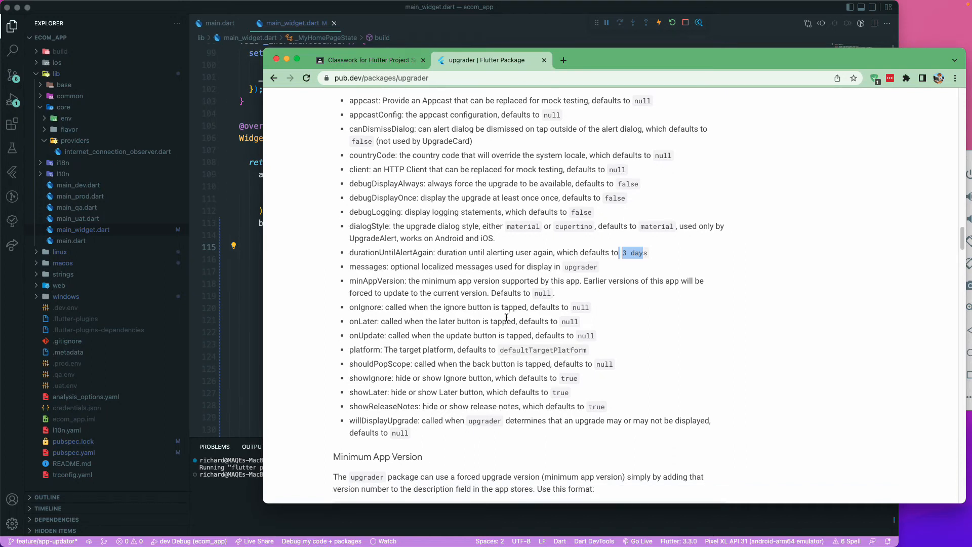
pyautogui.scroll(-3)
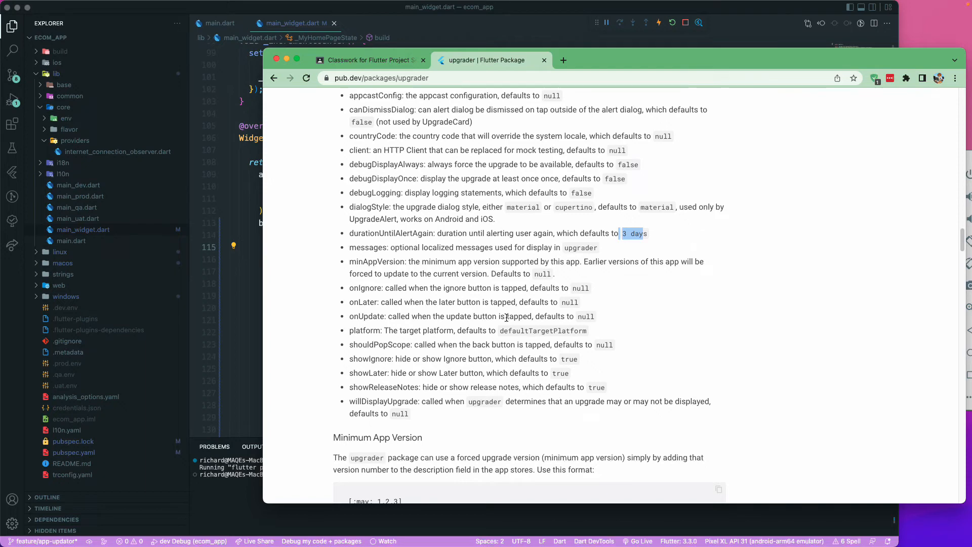
pyautogui.scroll(-3)
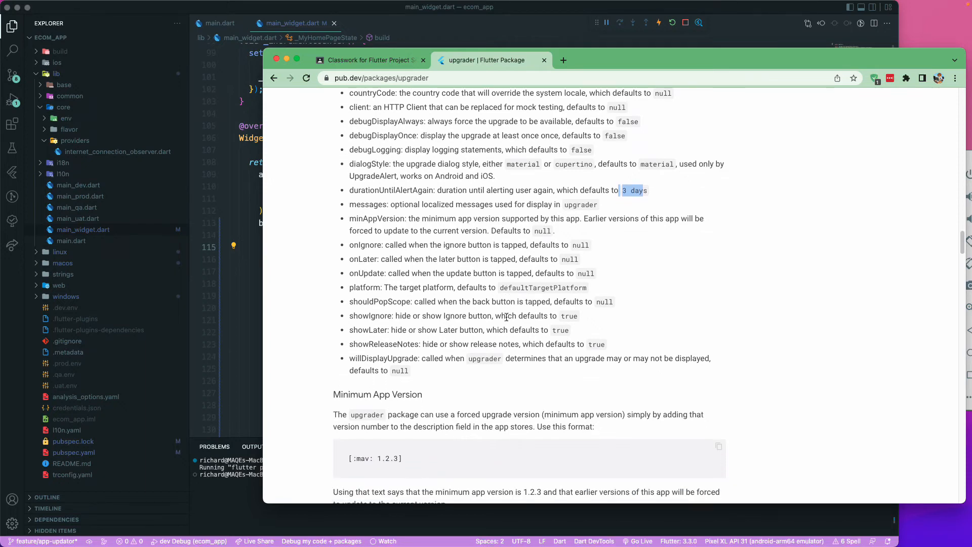
pyautogui.scroll(-3)
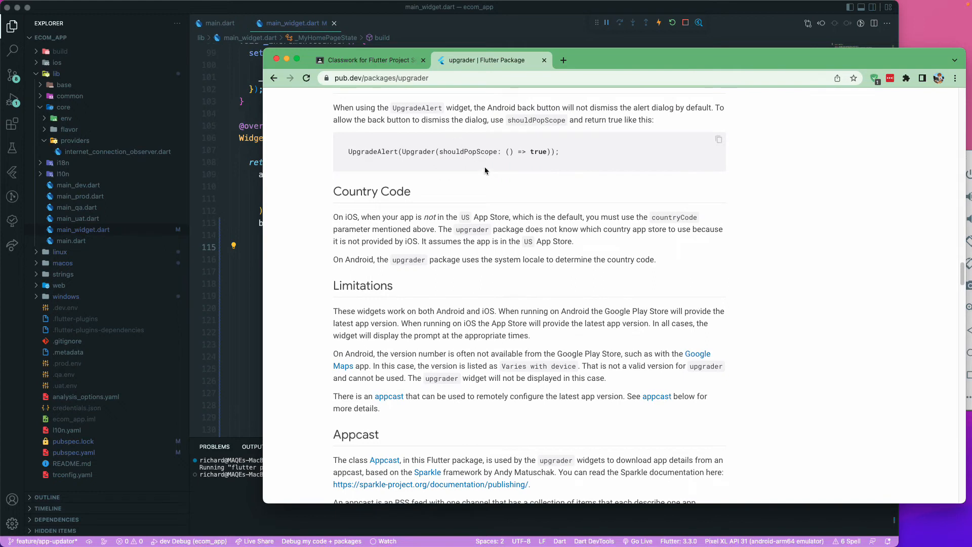
# - Pick out the shouldPopScope: () => true example code to set shouldPopScope in the Upgrader call
pyautogui.doubleClick(468, 151)
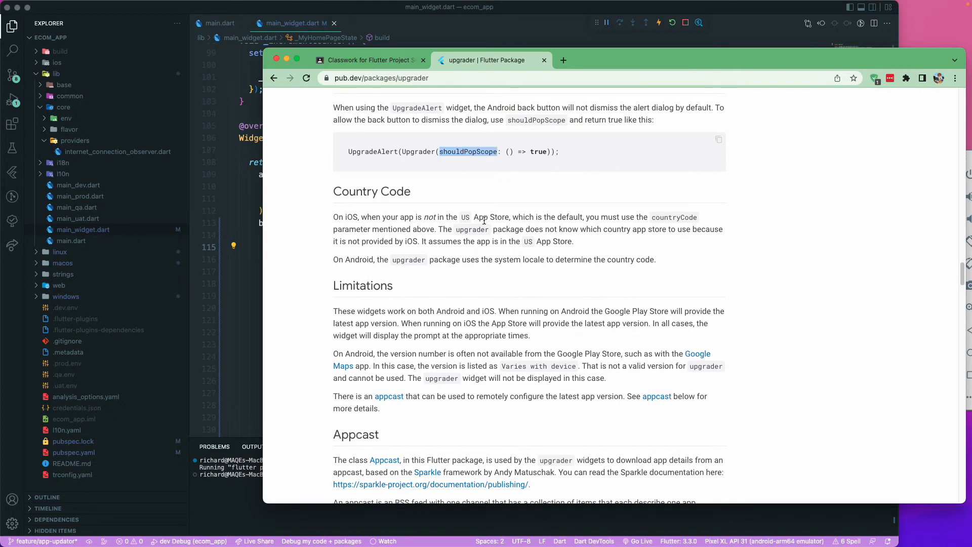
pyautogui.doubleClick(357, 108)
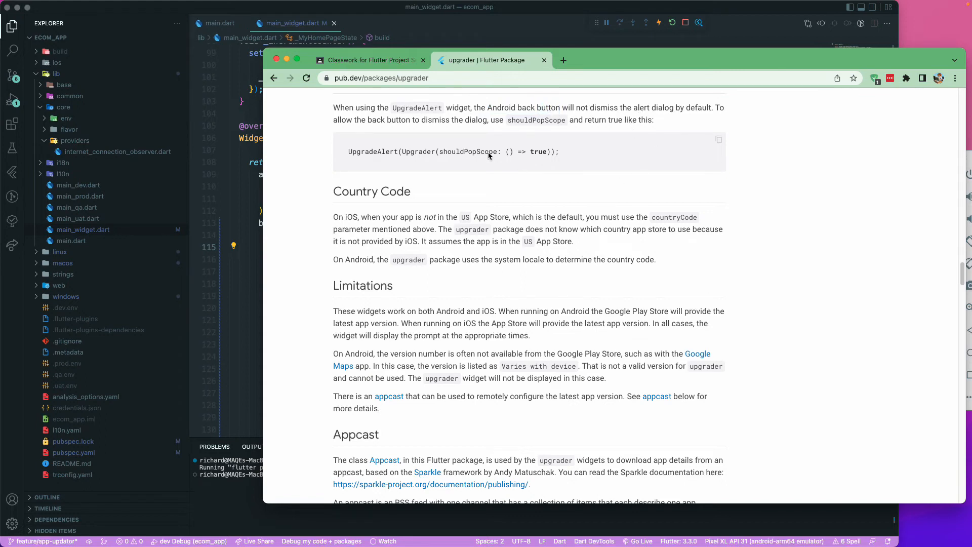
pyautogui.moveTo(536, 143)
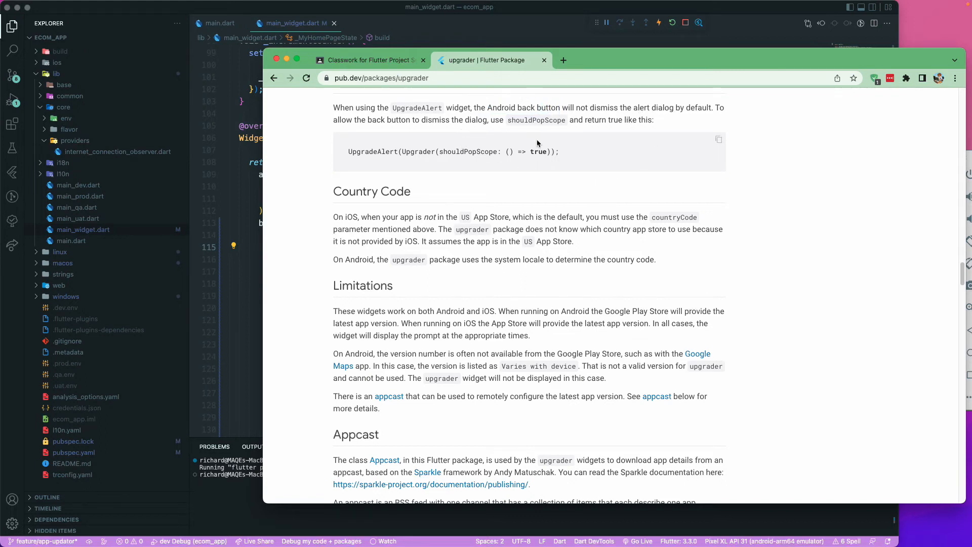
pyautogui.doubleClick(467, 151)
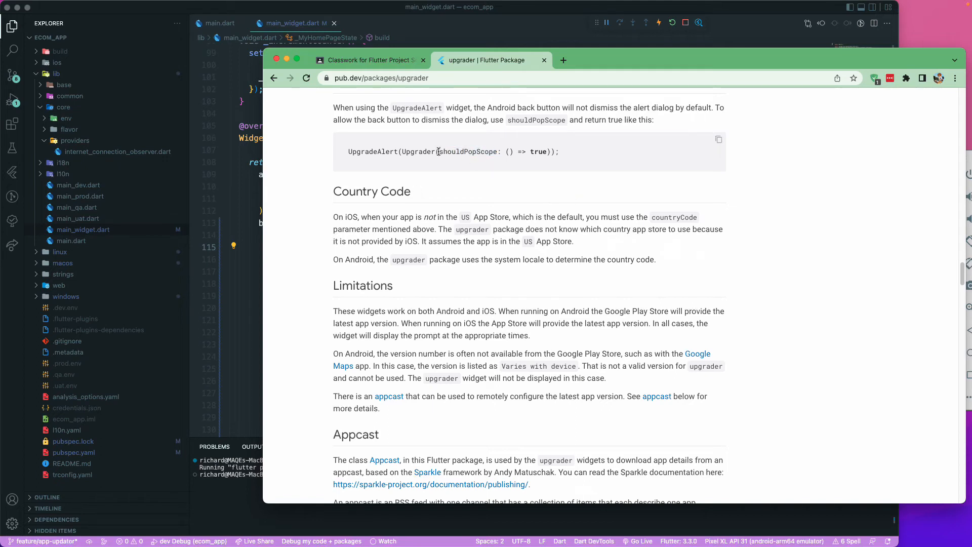
pyautogui.moveTo(439, 151); pyautogui.dragTo(548, 151)
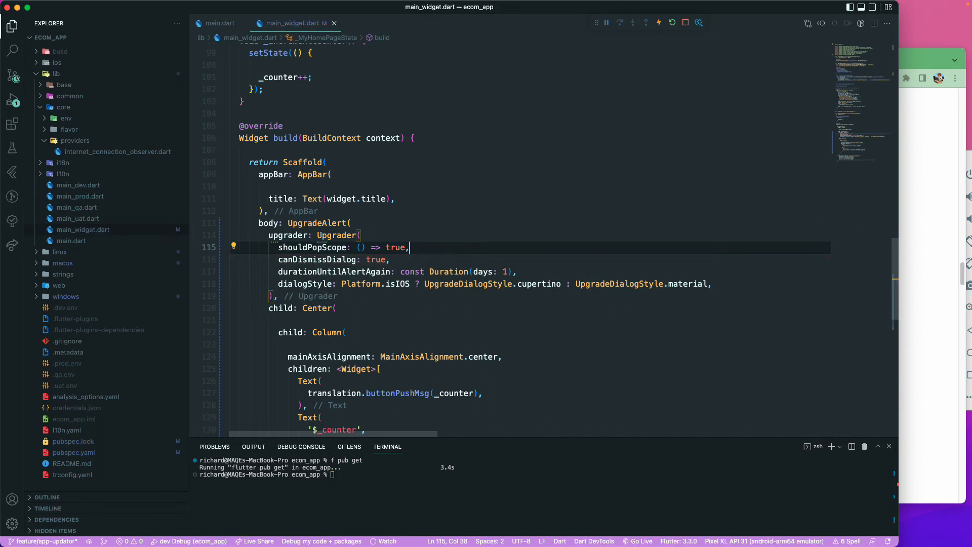
pyautogui.moveTo(317, 259)
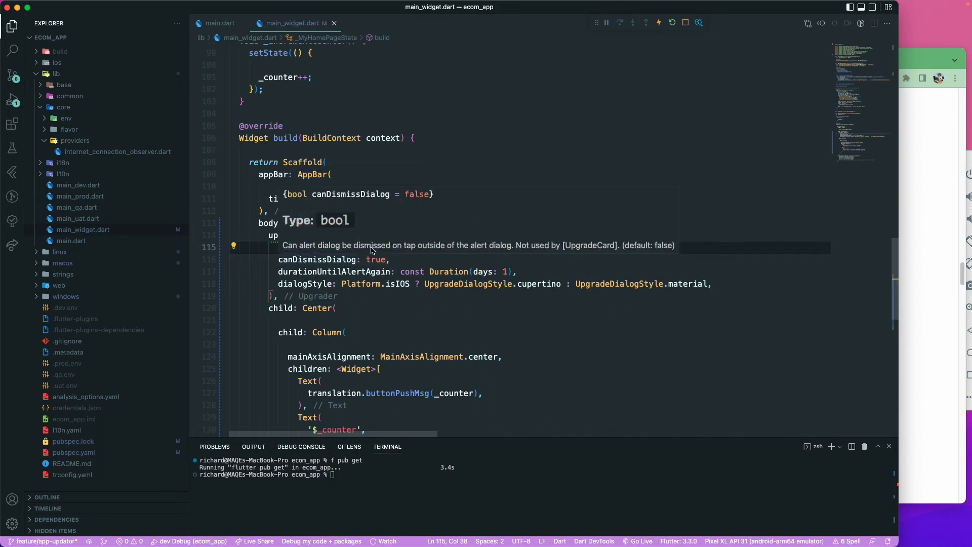
pyautogui.moveTo(441, 248)
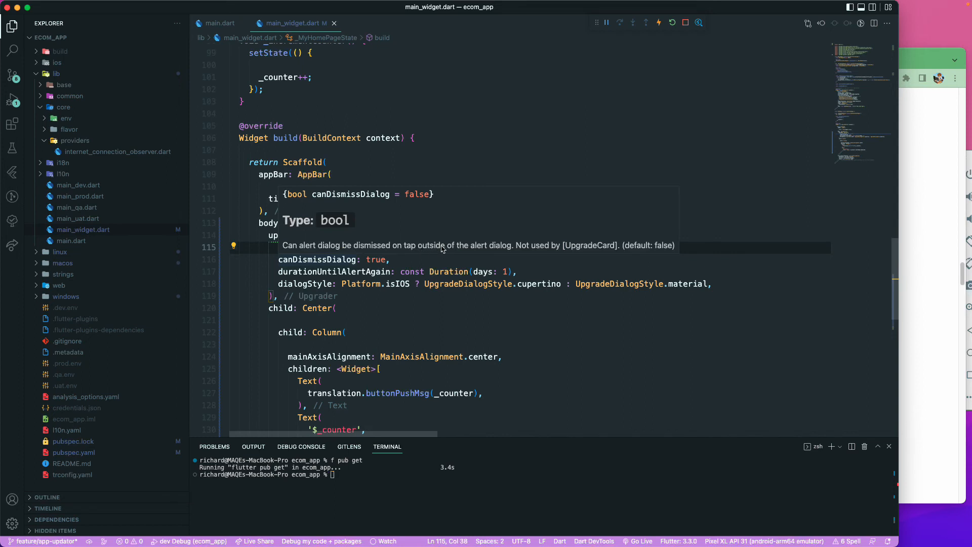
pyautogui.write('shouldPopScope: () => true,')
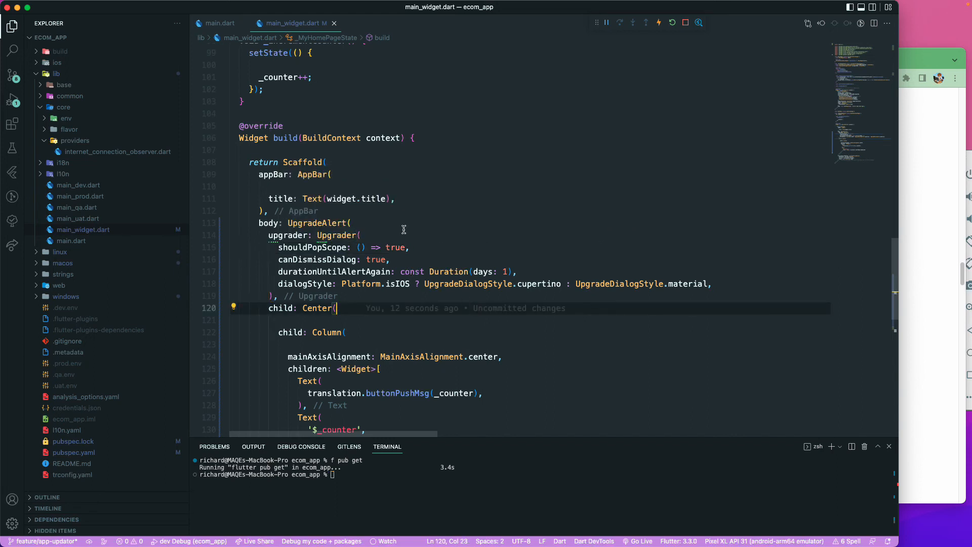
pyautogui.click(332, 222)
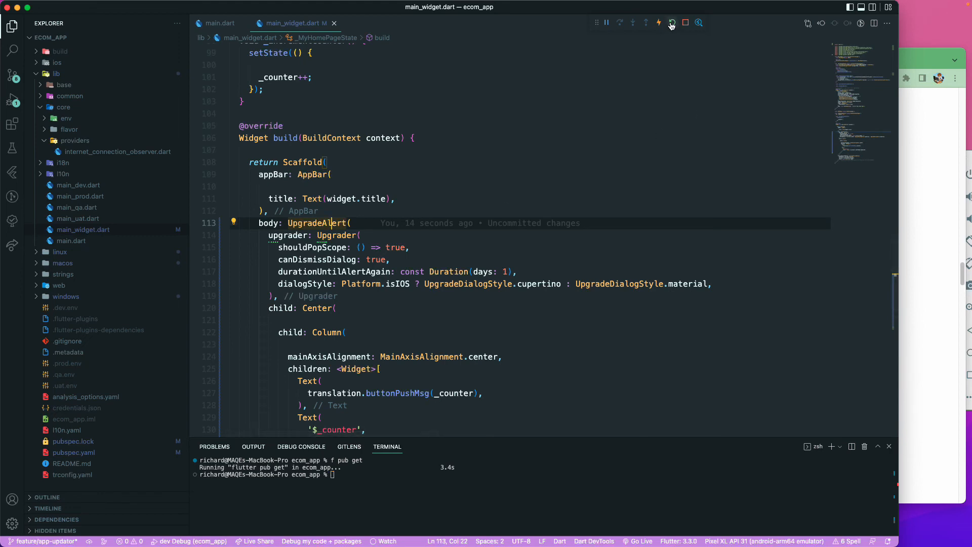
# - Hot restart the app and inspect the MissingPluginException for shared_preferences in upgrader.dart
pyautogui.click(673, 23)
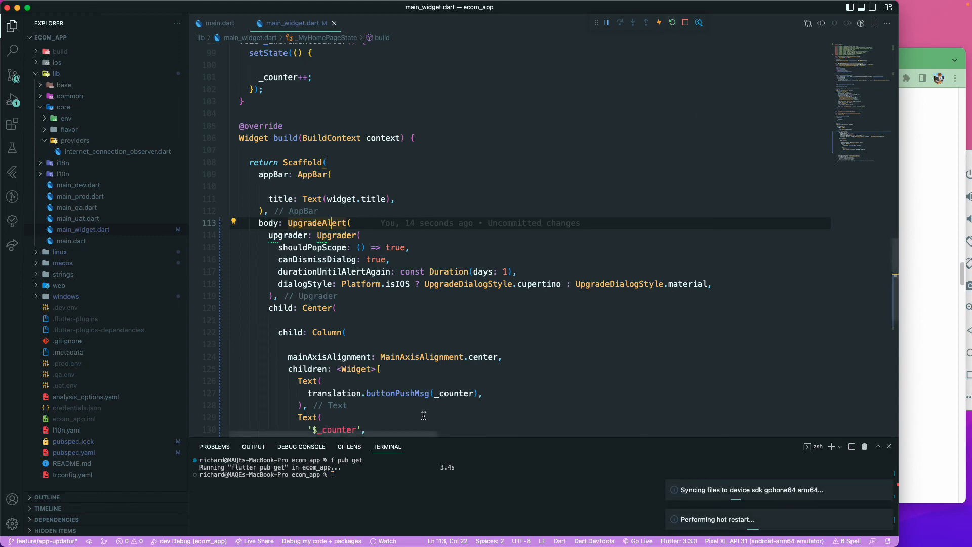
pyautogui.click(301, 447)
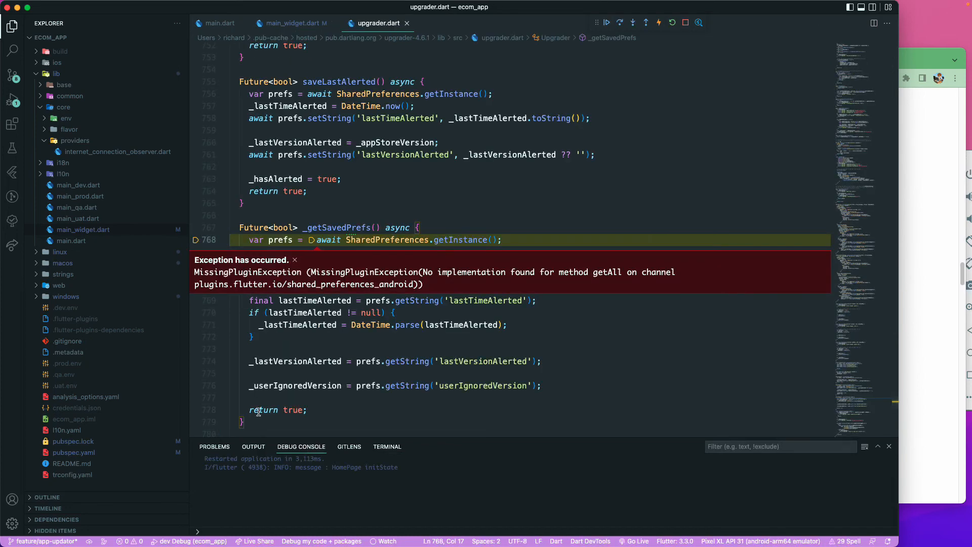
pyautogui.moveTo(498, 367)
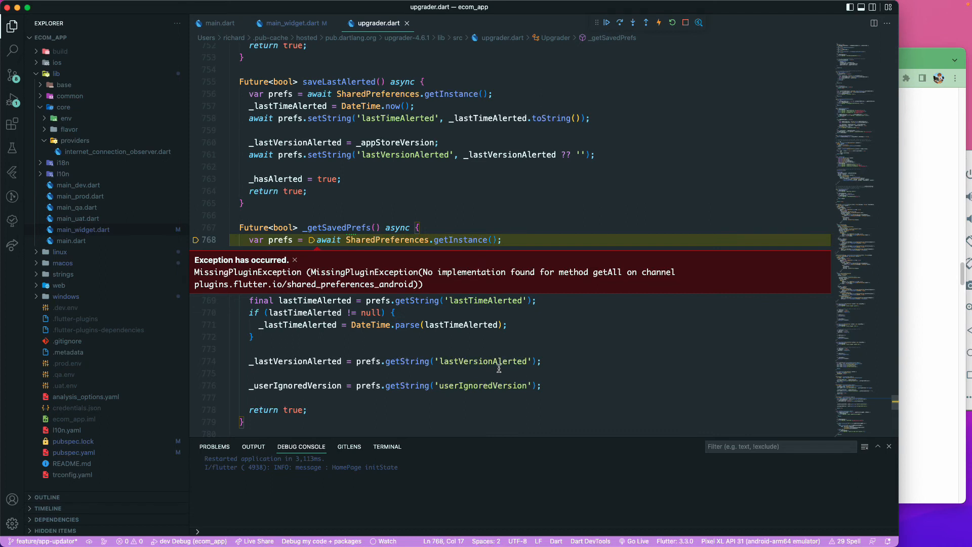
pyautogui.moveTo(294, 259)
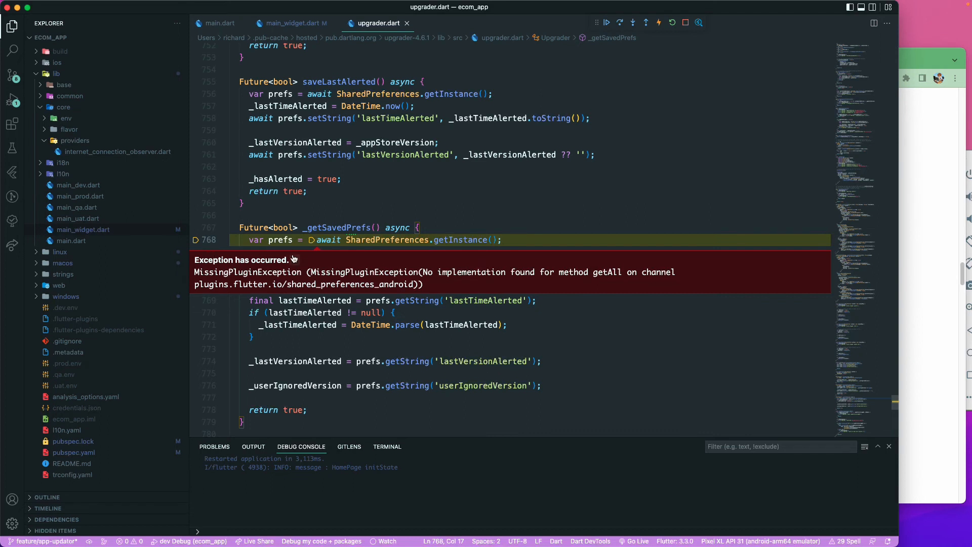
pyautogui.moveTo(417, 227)
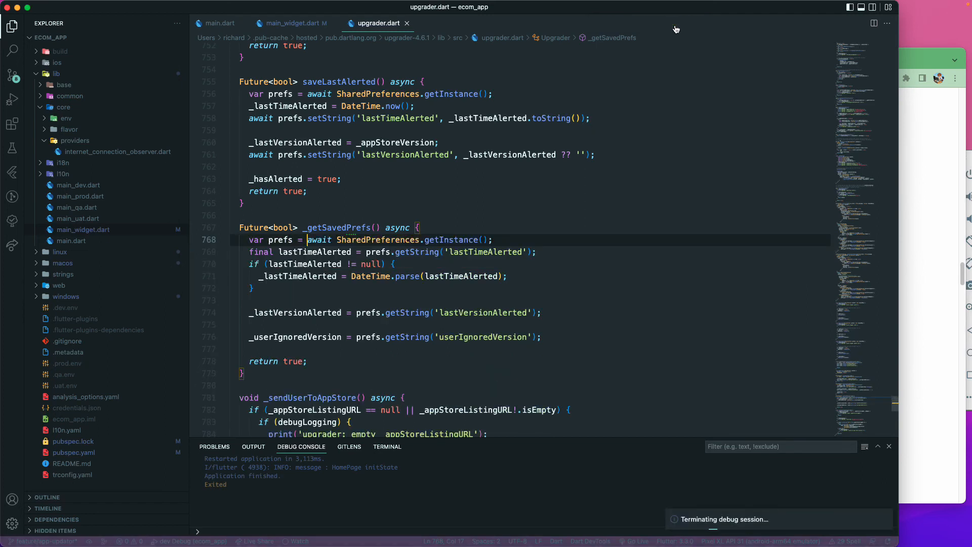
# - Relaunch dev Debug and highlight the upgrader 'can't find app in Play Store' console line
pyautogui.click(12, 99)
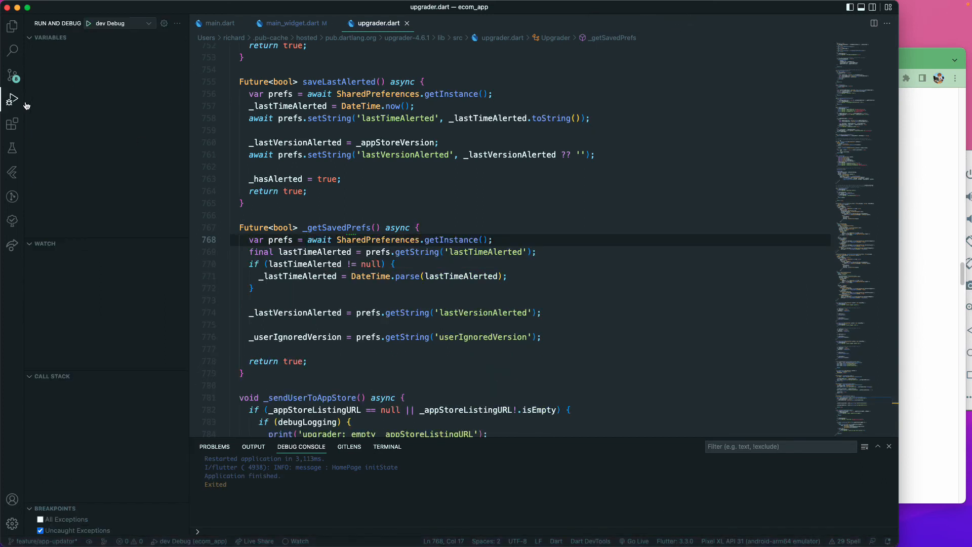
pyautogui.click(88, 24)
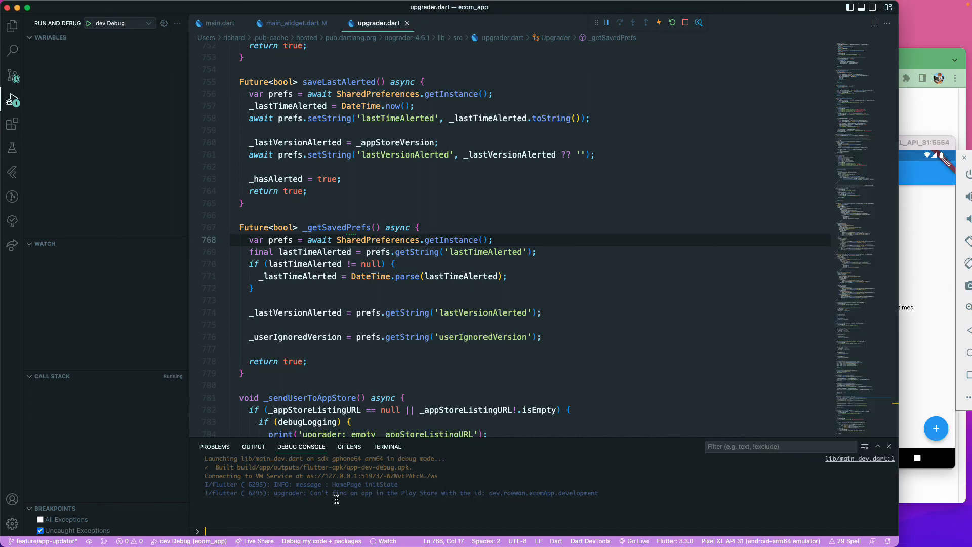
pyautogui.moveTo(304, 494); pyautogui.dragTo(512, 493)
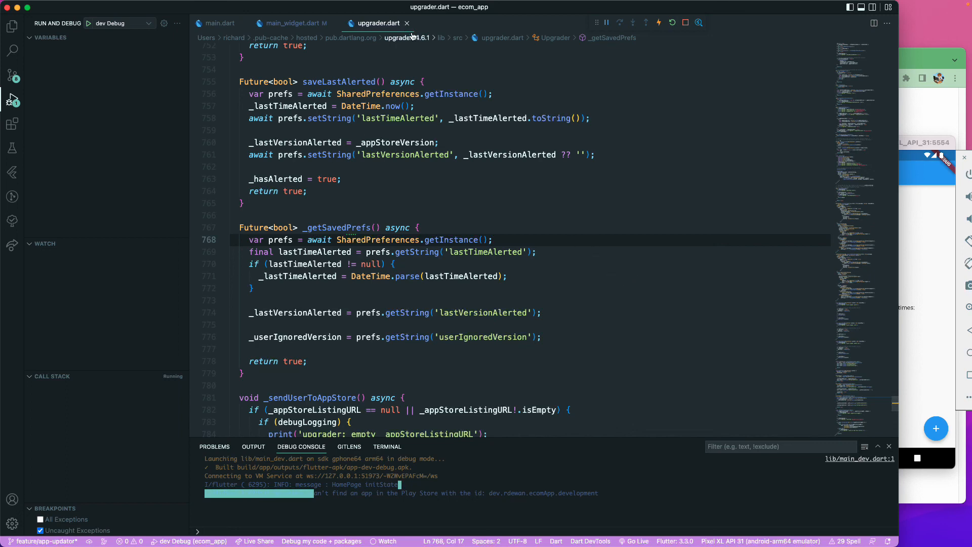
# - Return to main_widget.dart and hot restart the running app
pyautogui.click(293, 23)
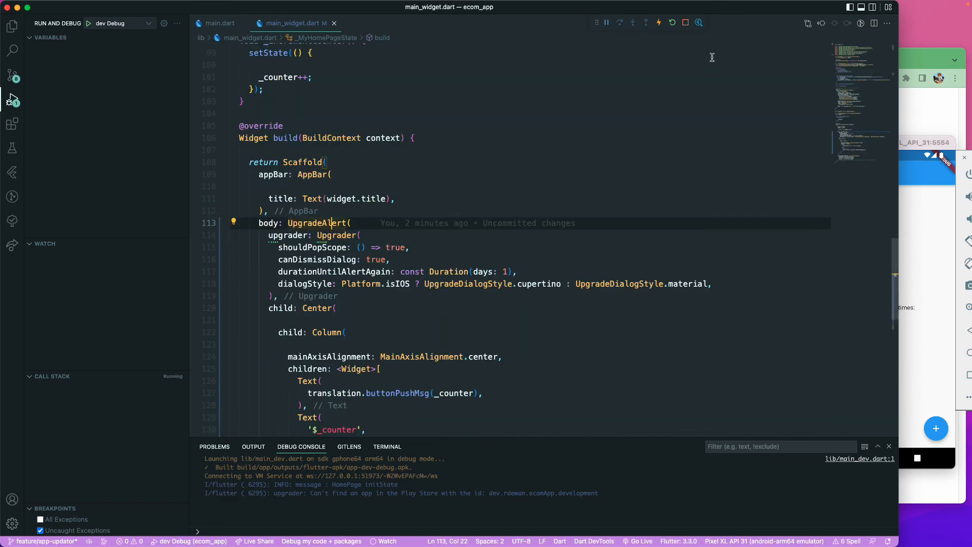
pyautogui.click(660, 23)
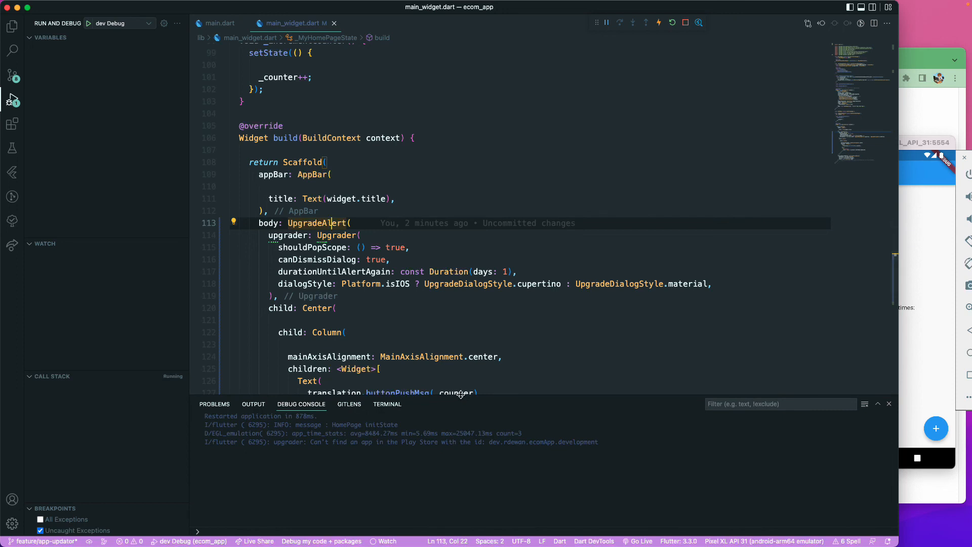
pyautogui.moveTo(648, 103)
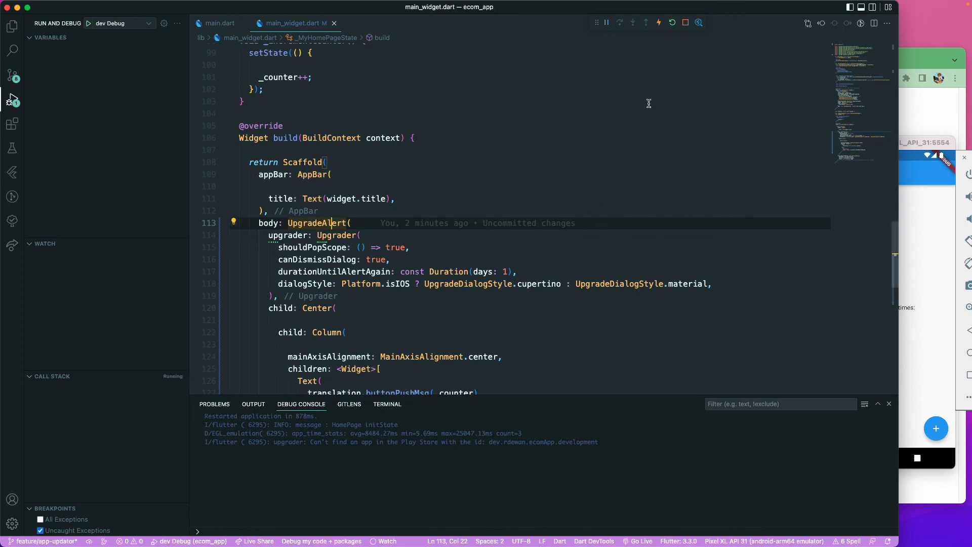